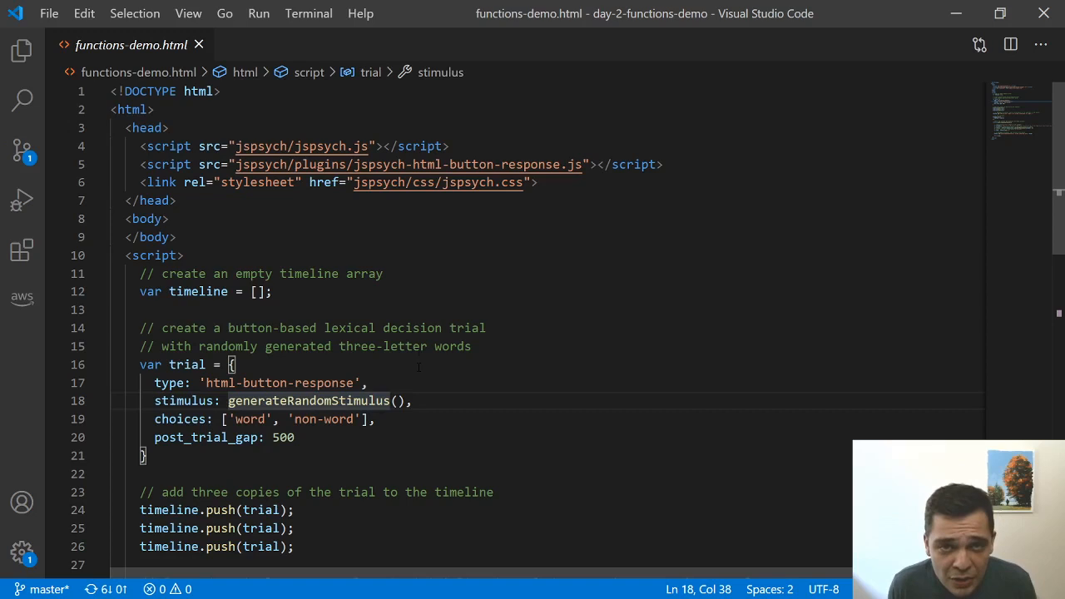
- Point out the non-word response choice and the generateRandomStimulus call used as stimulus
{"action": "left_click", "coordinate": [411, 328]}
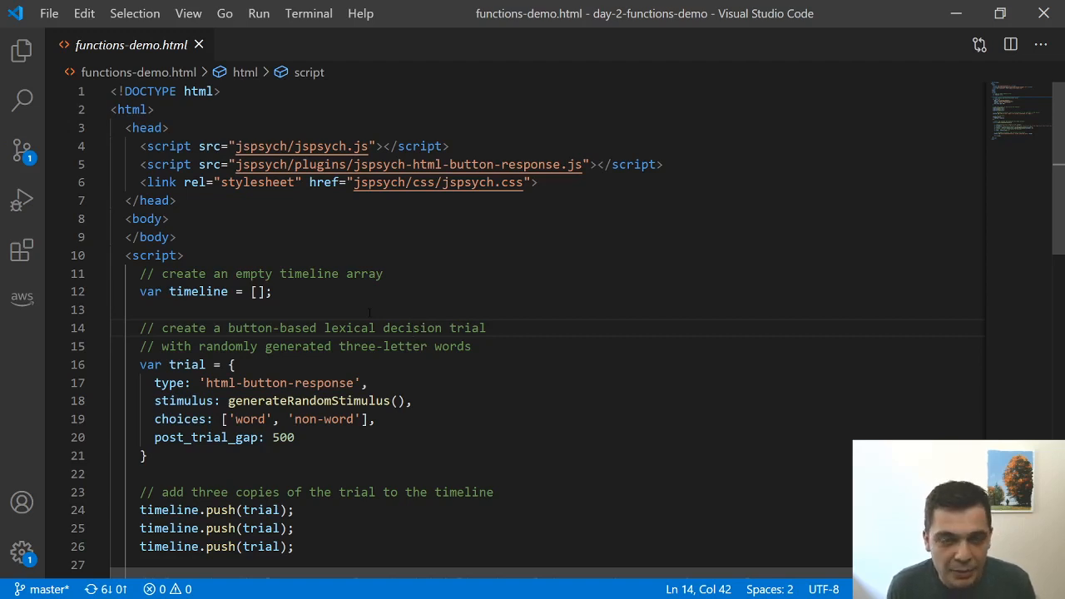
{"action": "scroll", "scroll_direction": "down", "scroll_amount": 3}
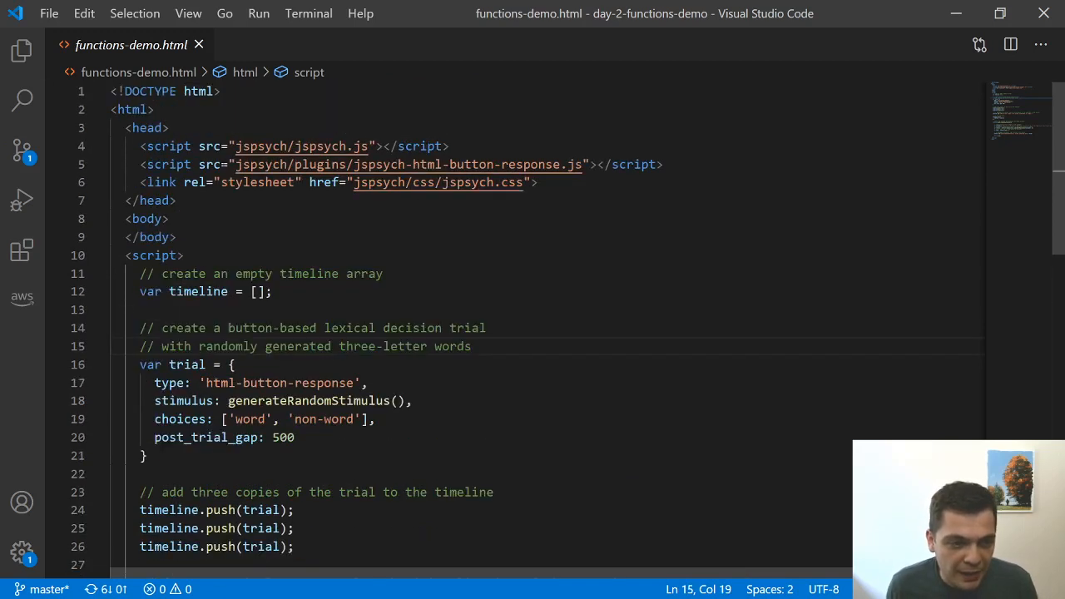
{"action": "left_click_drag", "start_coordinate": [412, 163], "coordinate": [585, 164]}
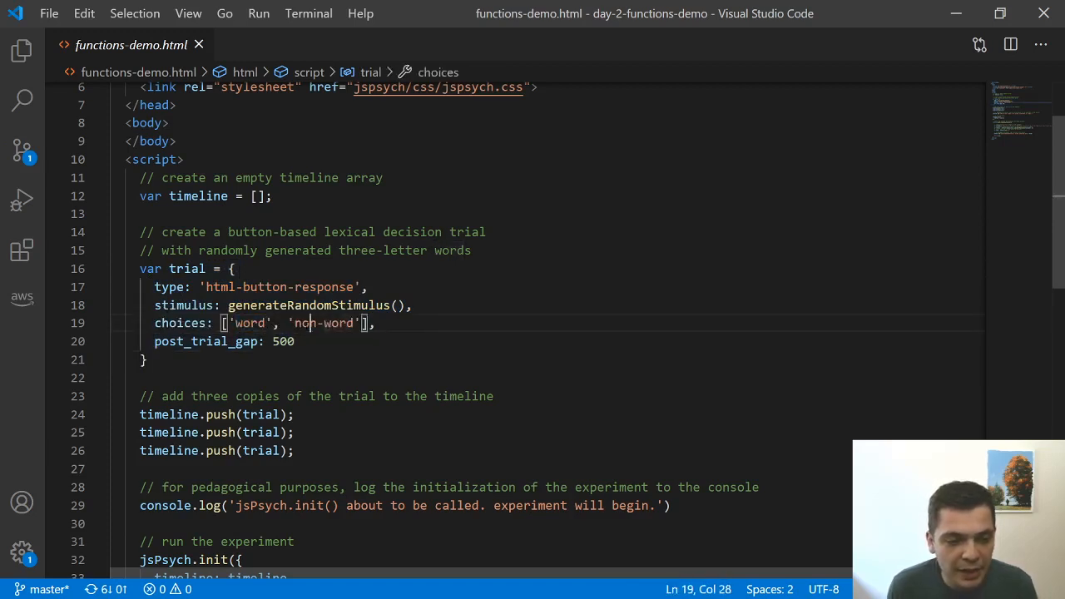
{"action": "double_click", "coordinate": [323, 323]}
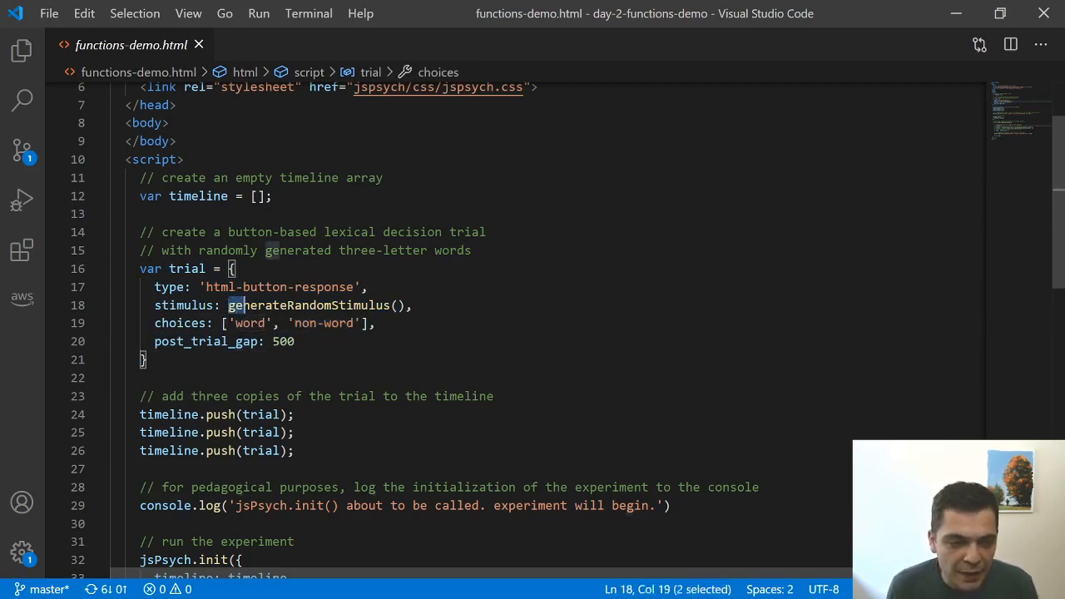
{"action": "double_click", "coordinate": [306, 306]}
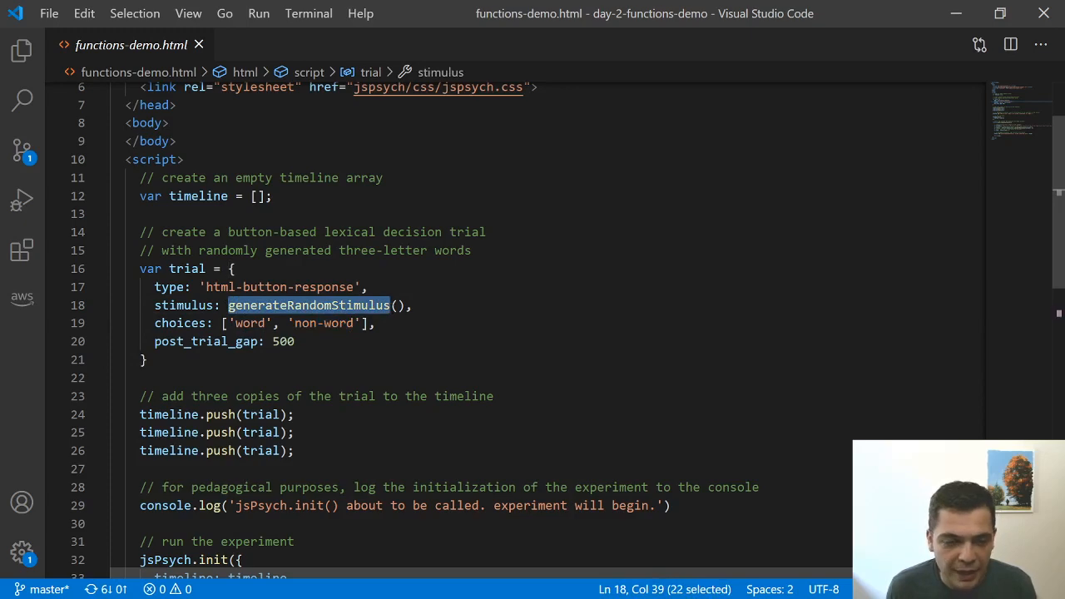
- Select the generateRandomStimulus function declaration header and its function name
{"action": "scroll", "scroll_direction": "down", "scroll_amount": 3}
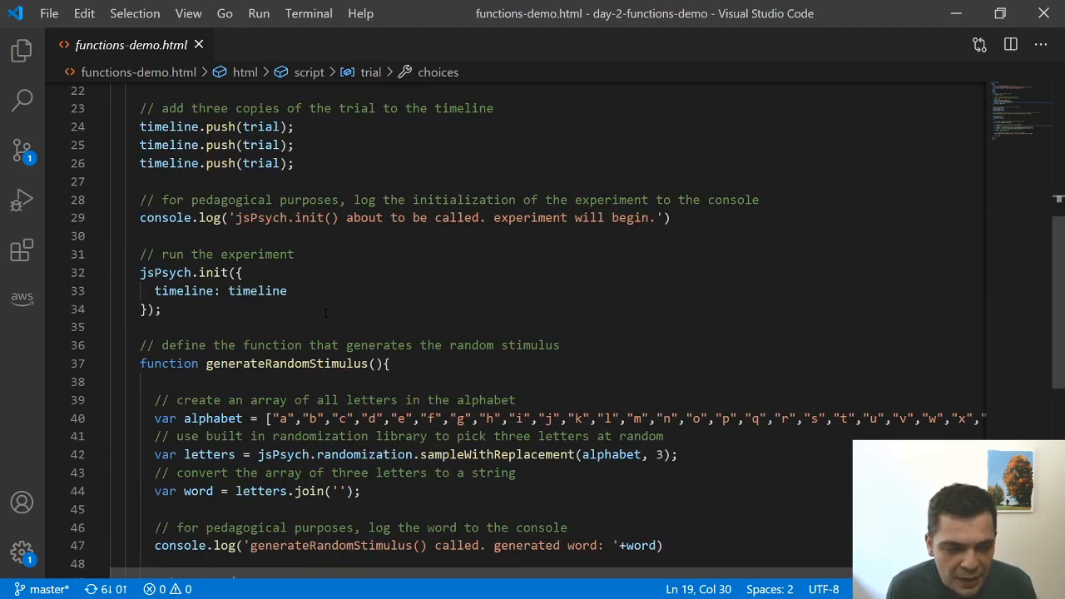
{"action": "scroll", "scroll_direction": "down", "scroll_amount": 3}
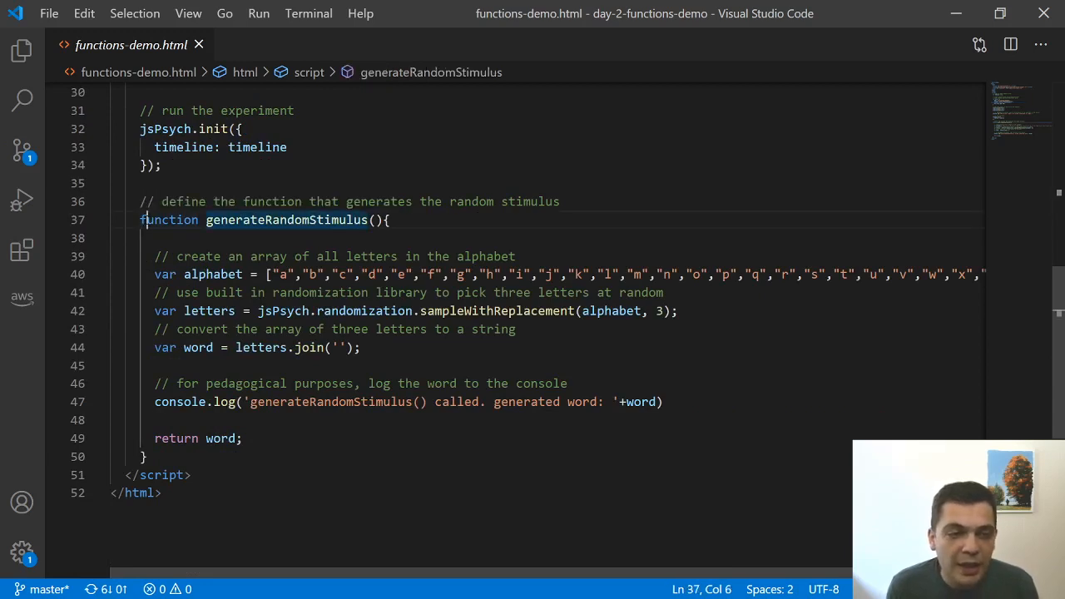
{"action": "left_click_drag", "start_coordinate": [140, 220], "coordinate": [374, 220]}
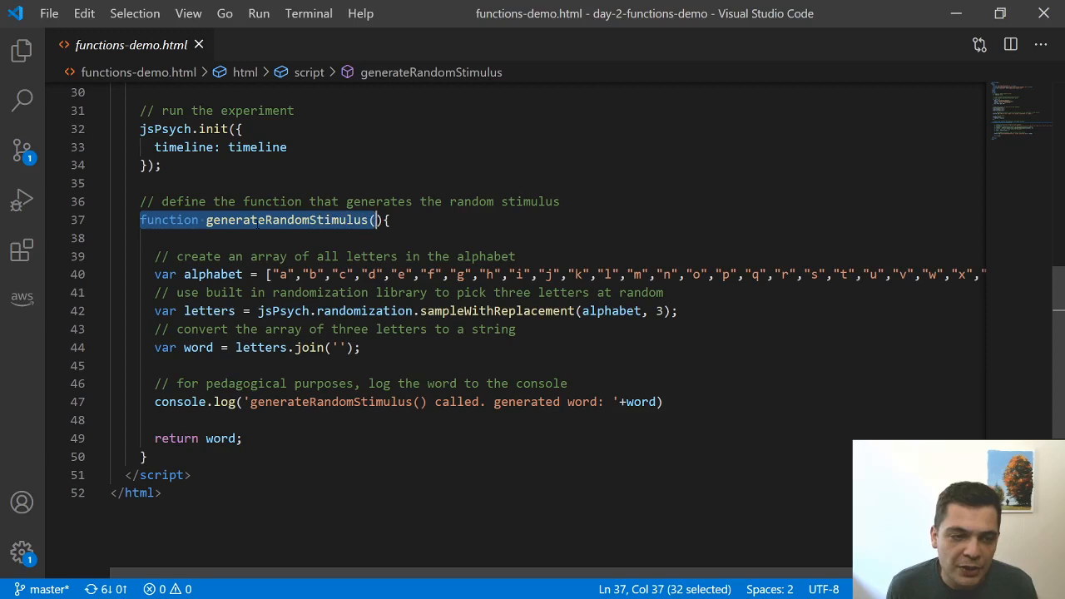
{"action": "left_click", "coordinate": [221, 220]}
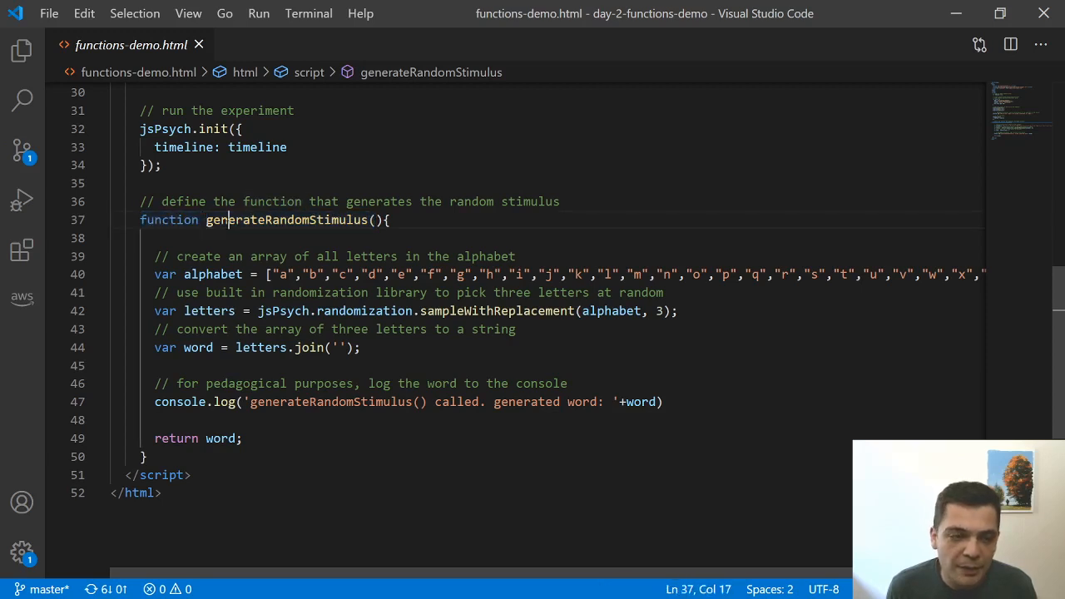
{"action": "double_click", "coordinate": [168, 219]}
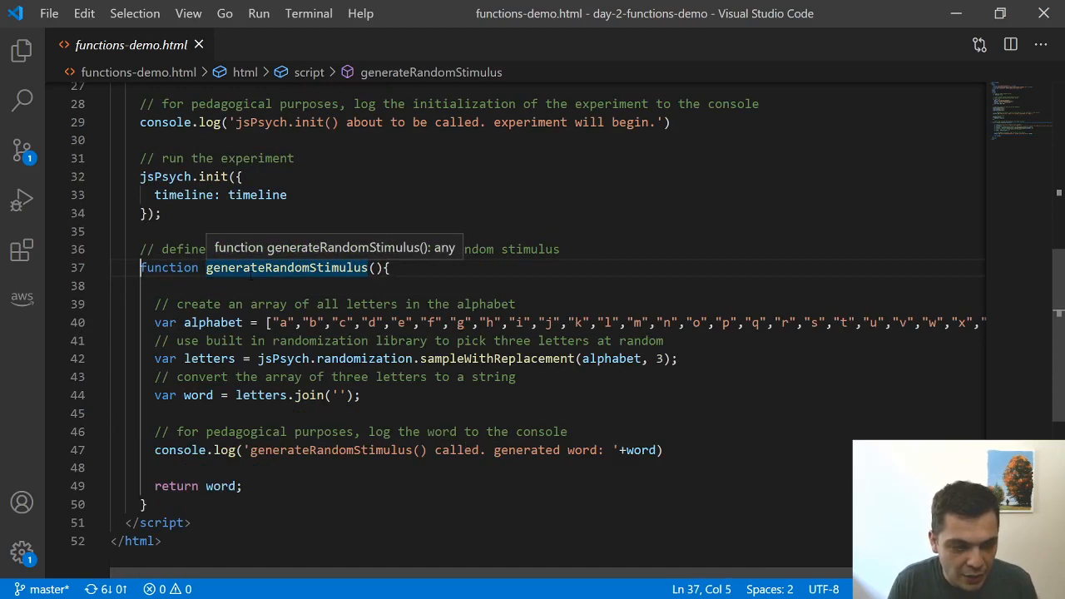
- Enter the text 'var' and 'generateRandomStimulus' and select the related code line
{"action": "type", "text": "var"}
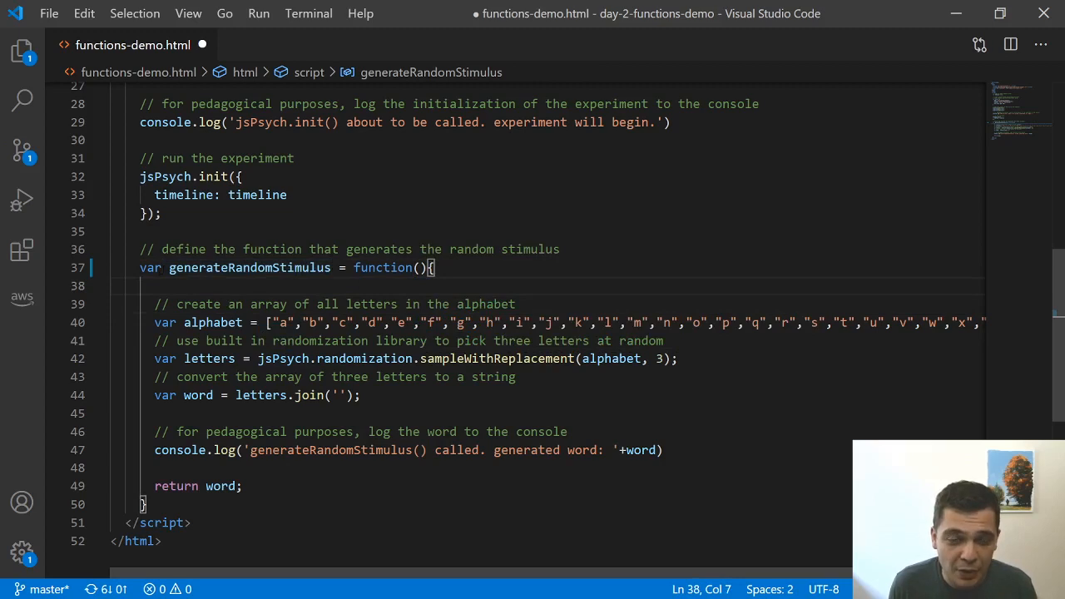
{"action": "left_click_drag", "start_coordinate": [140, 267], "coordinate": [330, 267]}
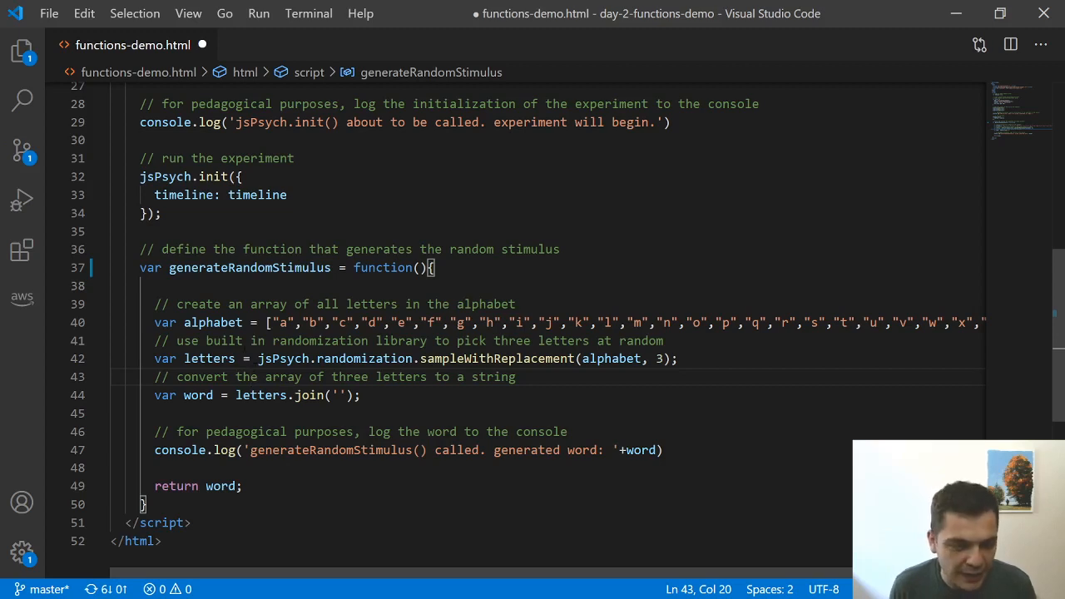
{"action": "type", "text": "generateRandomStimulus"}
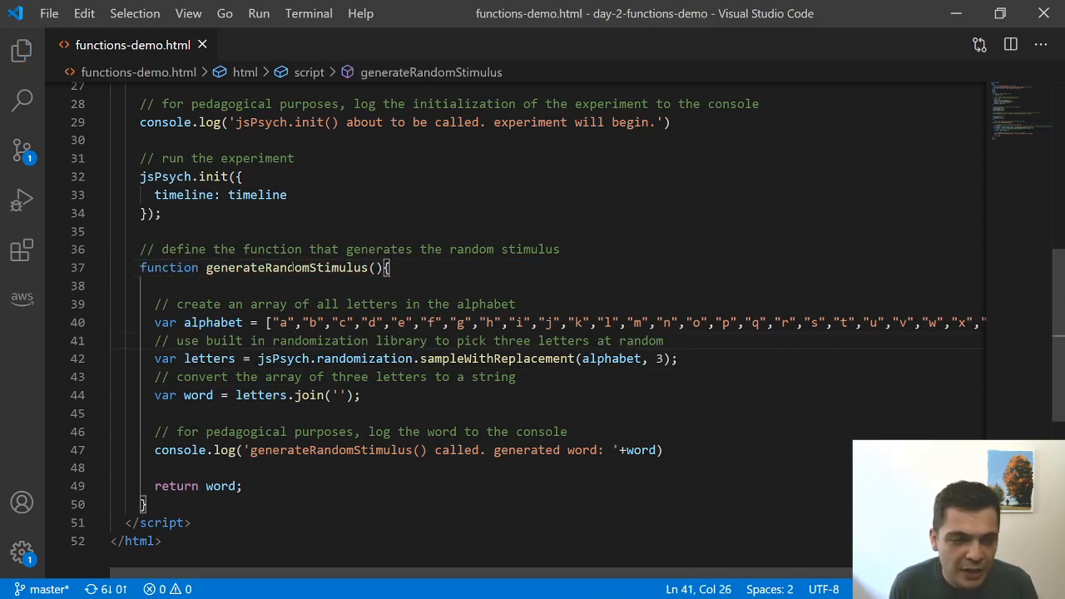
{"action": "left_click", "coordinate": [272, 359]}
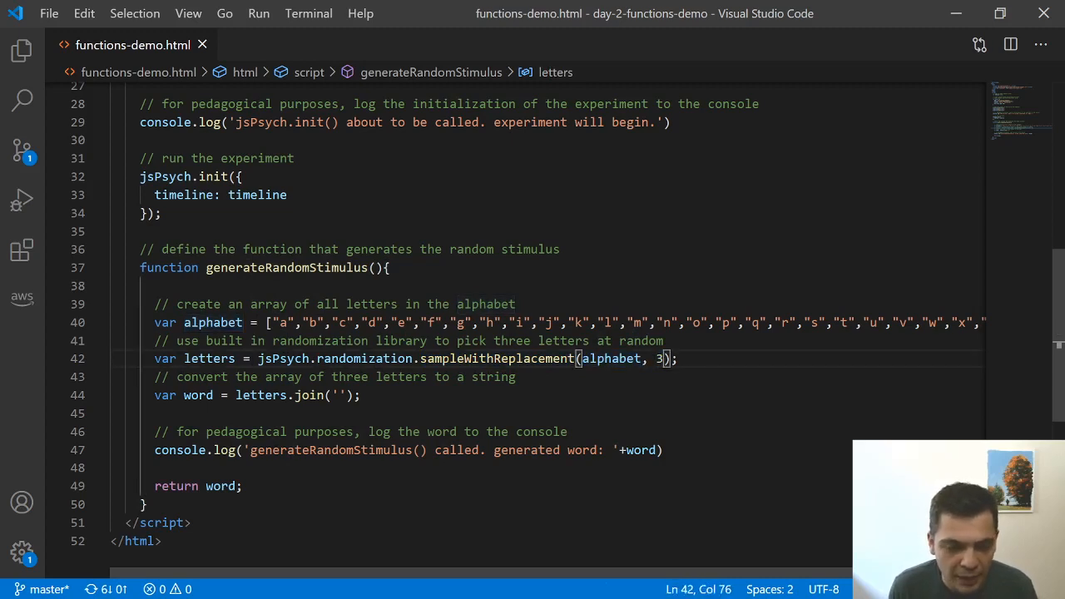
- Point out random letter sampling and joining, the stimulus parameter, and timeline variable use
{"action": "left_click", "coordinate": [385, 377]}
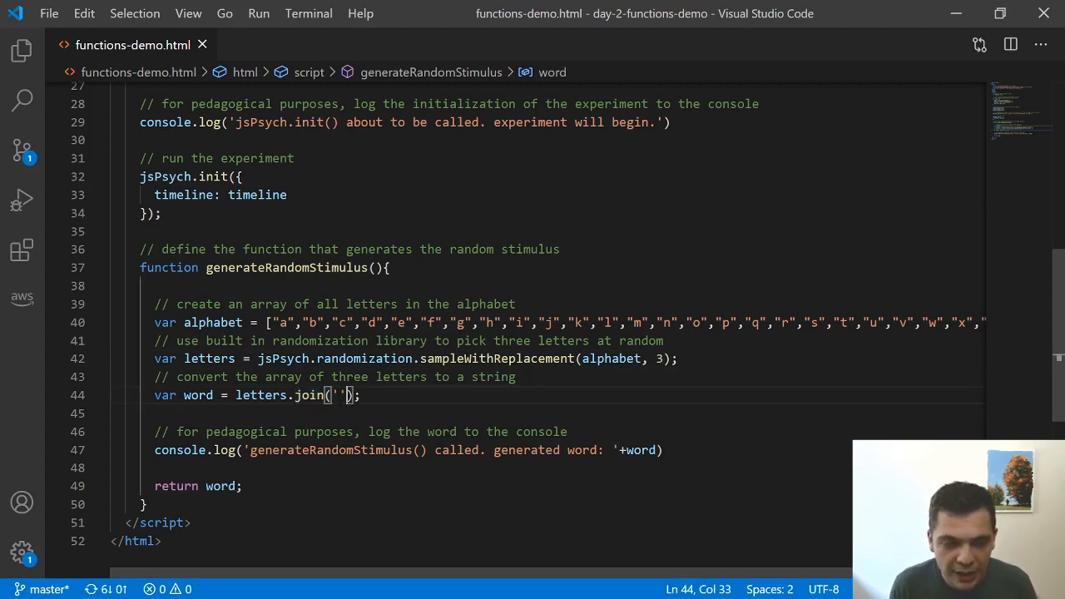
{"action": "left_click_drag", "start_coordinate": [350, 395], "coordinate": [335, 395]}
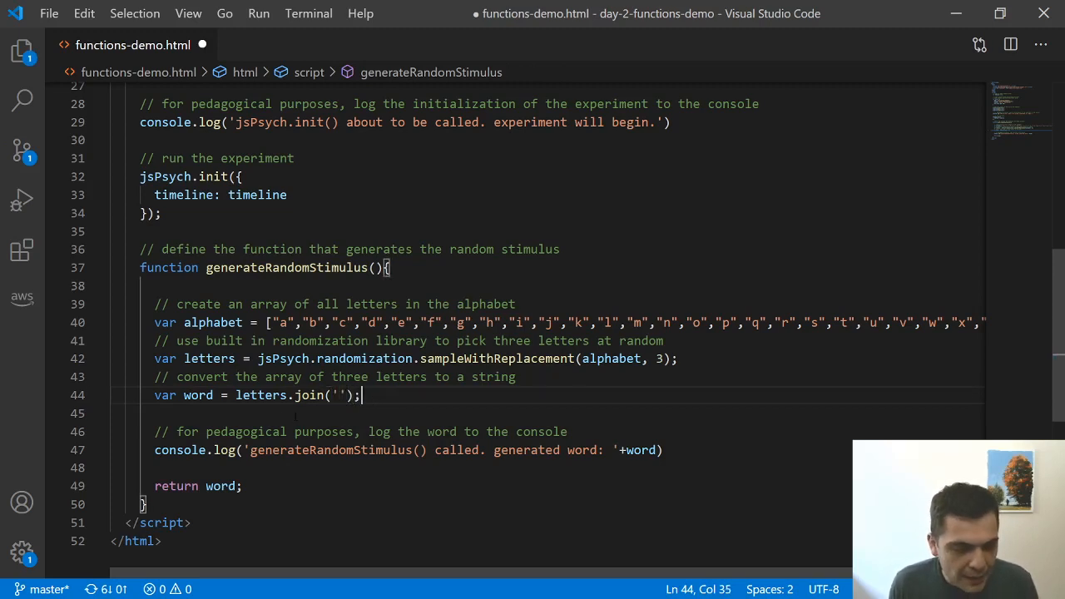
{"action": "left_click_drag", "start_coordinate": [155, 450], "coordinate": [450, 450]}
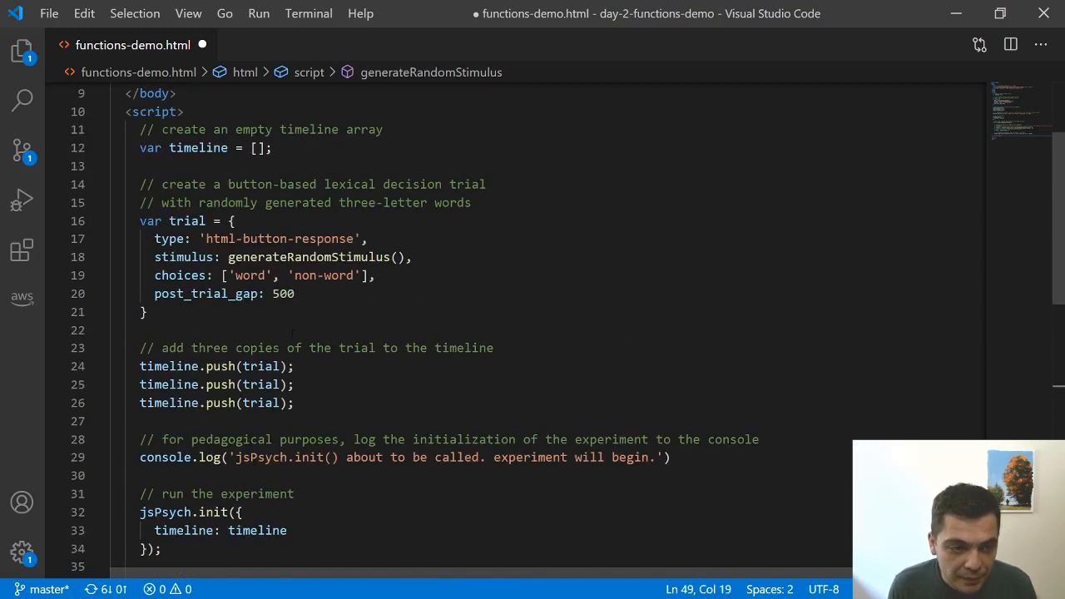
{"action": "double_click", "coordinate": [183, 257]}
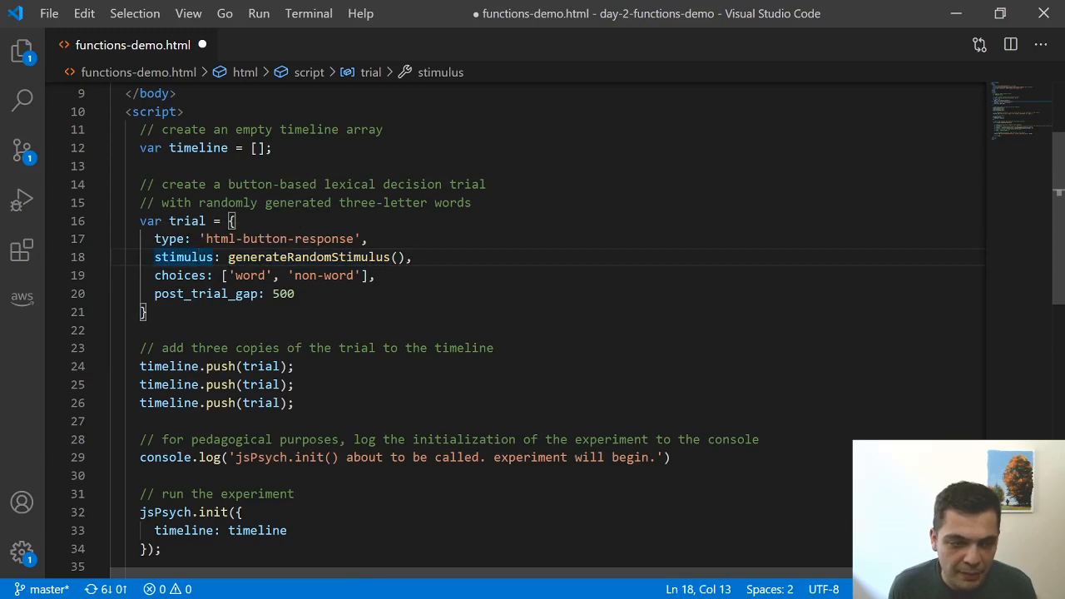
{"action": "left_click", "coordinate": [300, 276]}
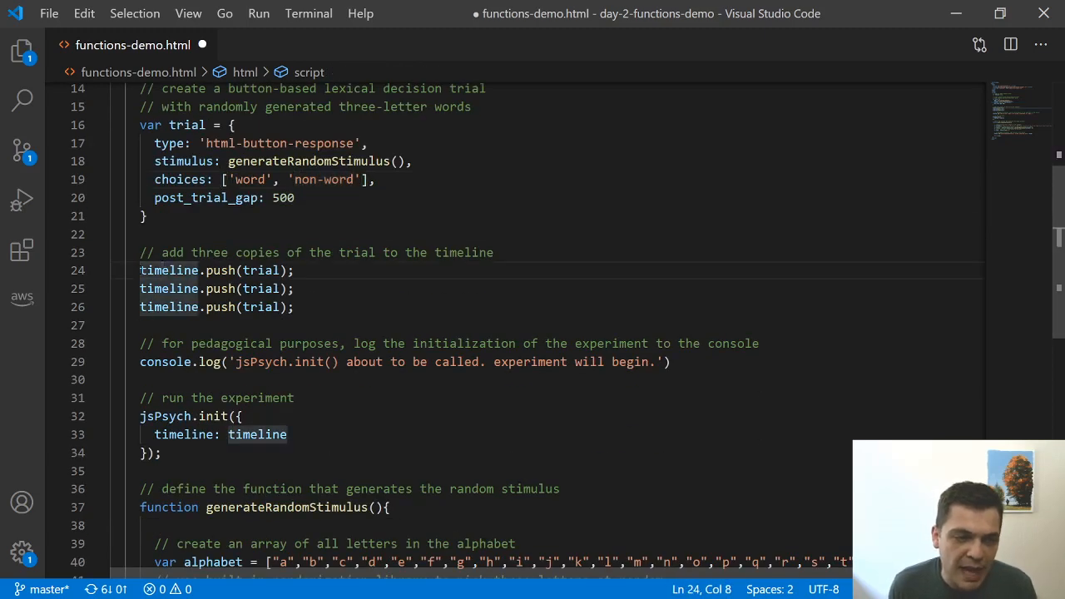
- Reload functions-demo.html in Chrome, producing the new random word 'bca'
{"action": "left_click_drag", "start_coordinate": [139, 270], "coordinate": [294, 306]}
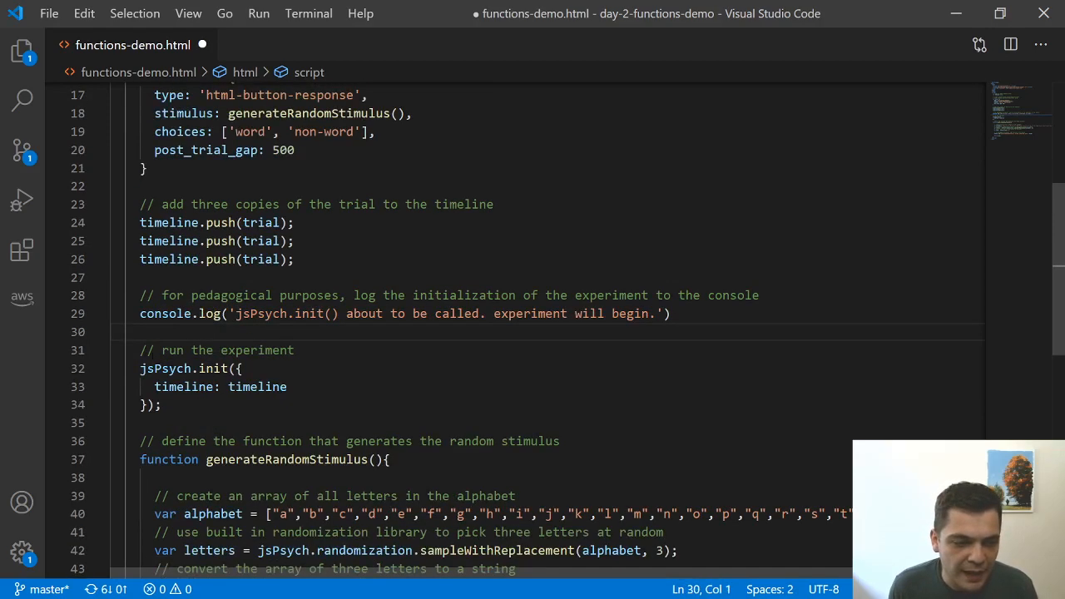
{"action": "scroll", "scroll_direction": "down", "scroll_amount": 3}
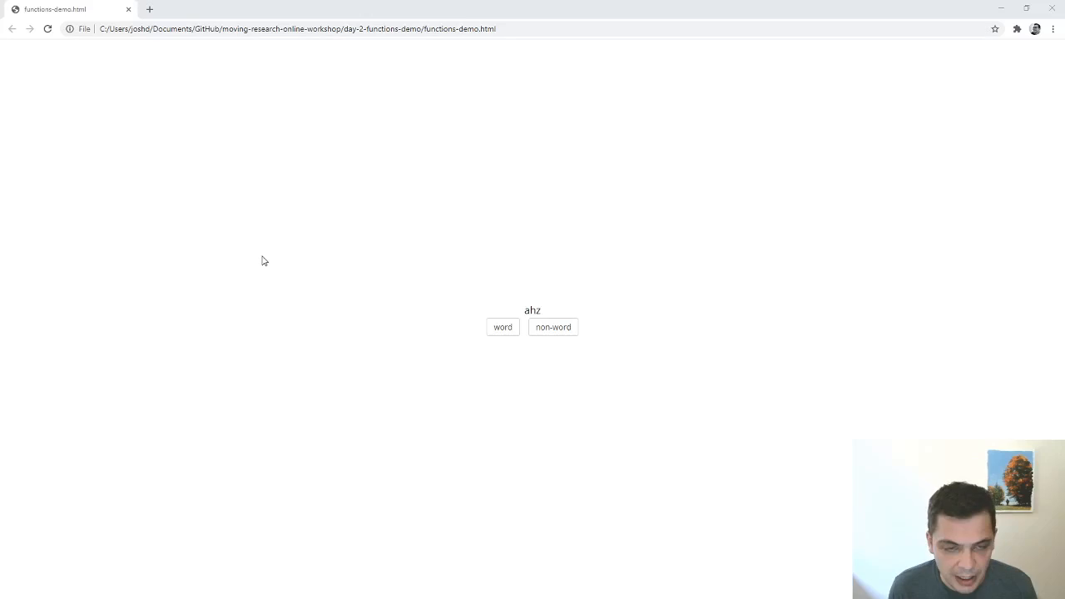
{"action": "left_click", "coordinate": [48, 36]}
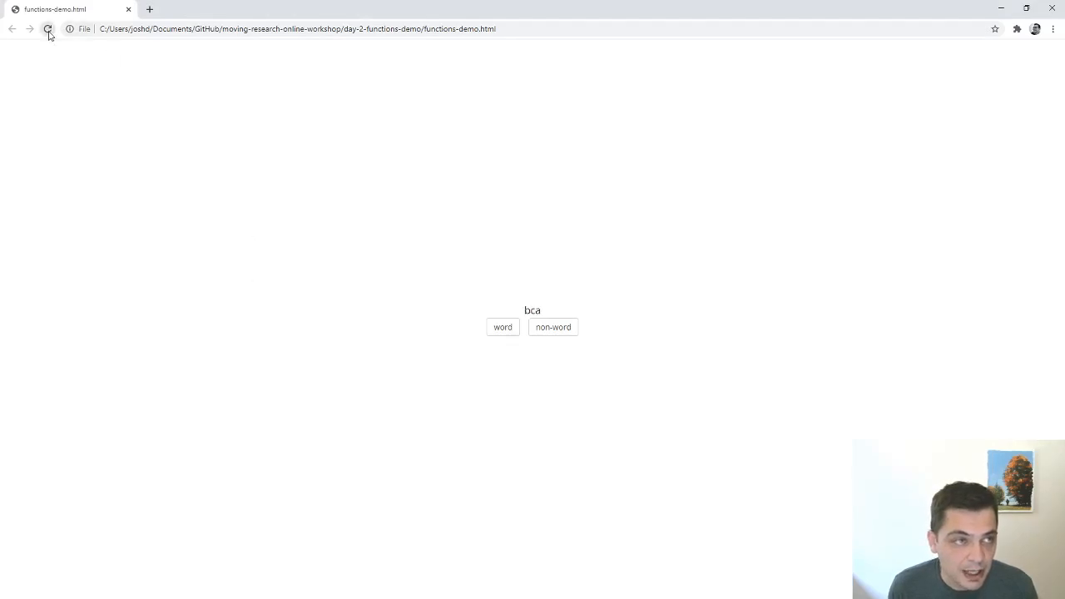
{"action": "double_click", "coordinate": [532, 311]}
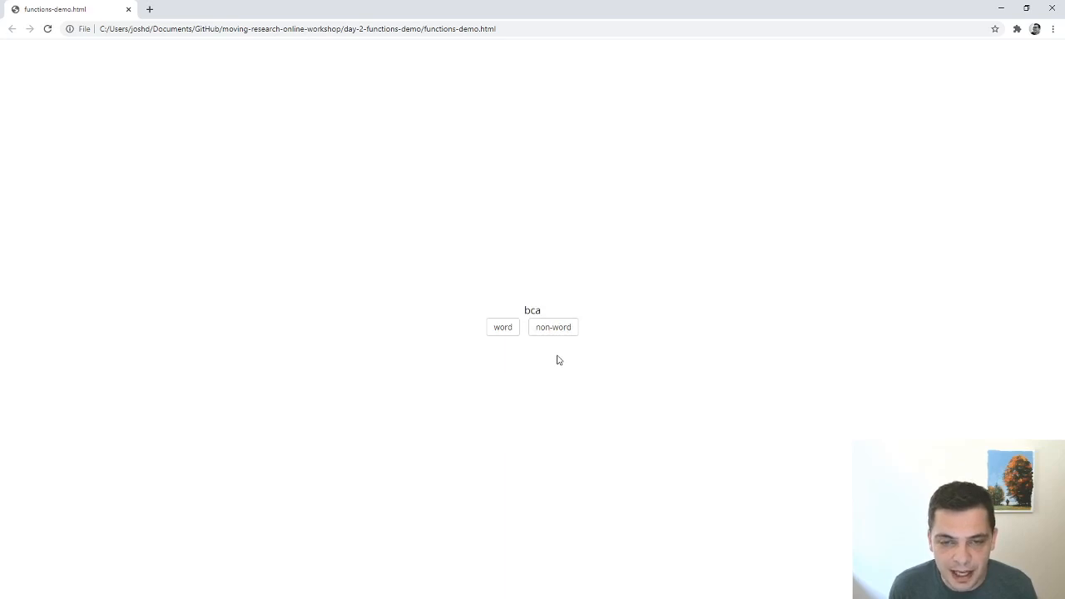
{"action": "mouse_move", "coordinate": [551, 402]}
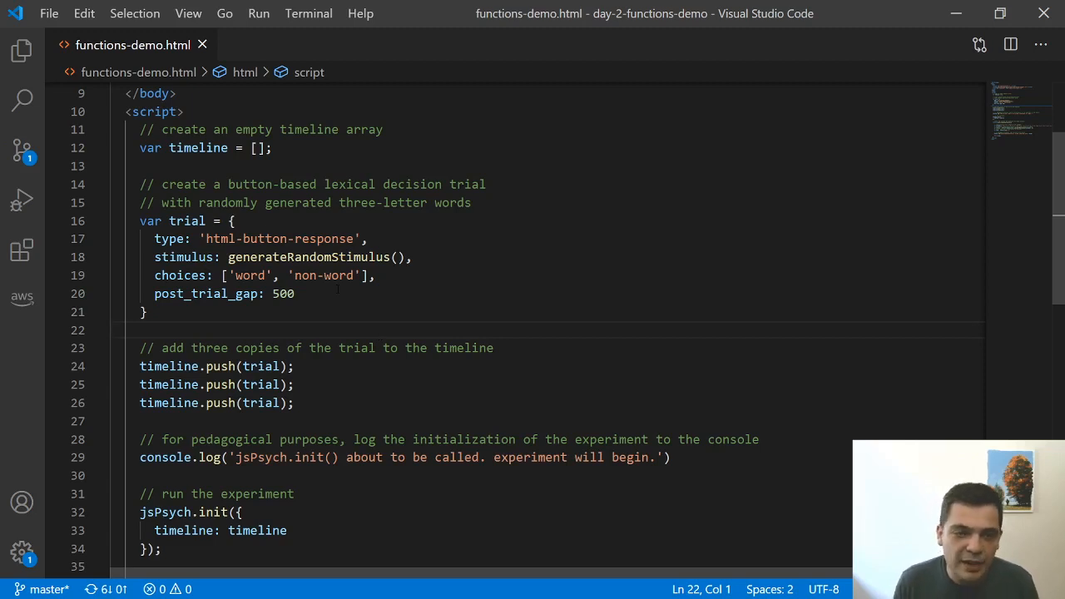
{"action": "double_click", "coordinate": [258, 257]}
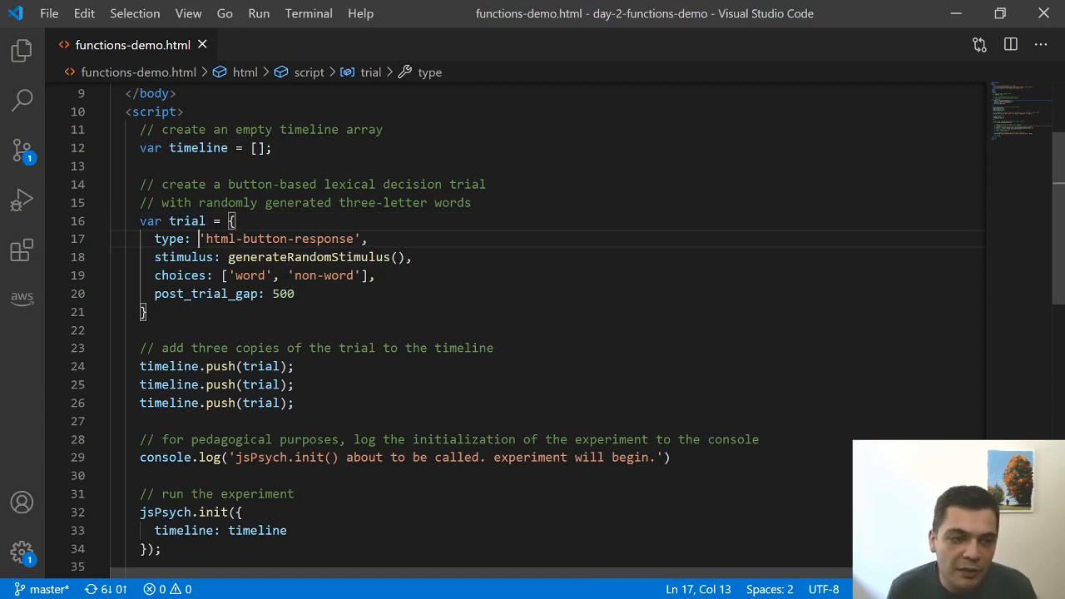
{"action": "mouse_move", "coordinate": [207, 293]}
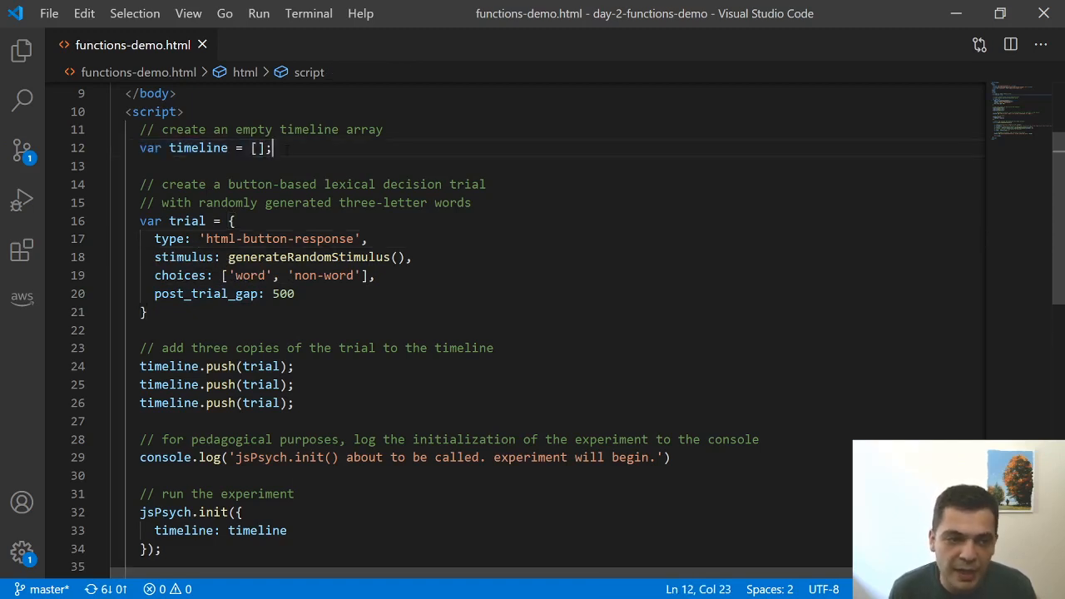
{"action": "left_click", "coordinate": [144, 312]}
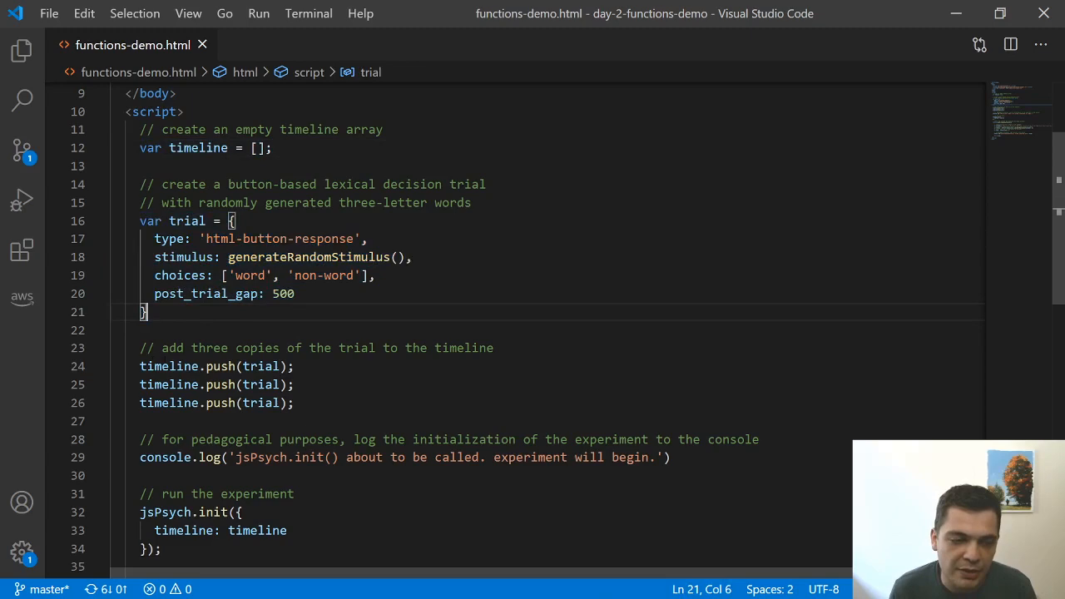
{"action": "scroll", "scroll_direction": "down", "scroll_amount": 3}
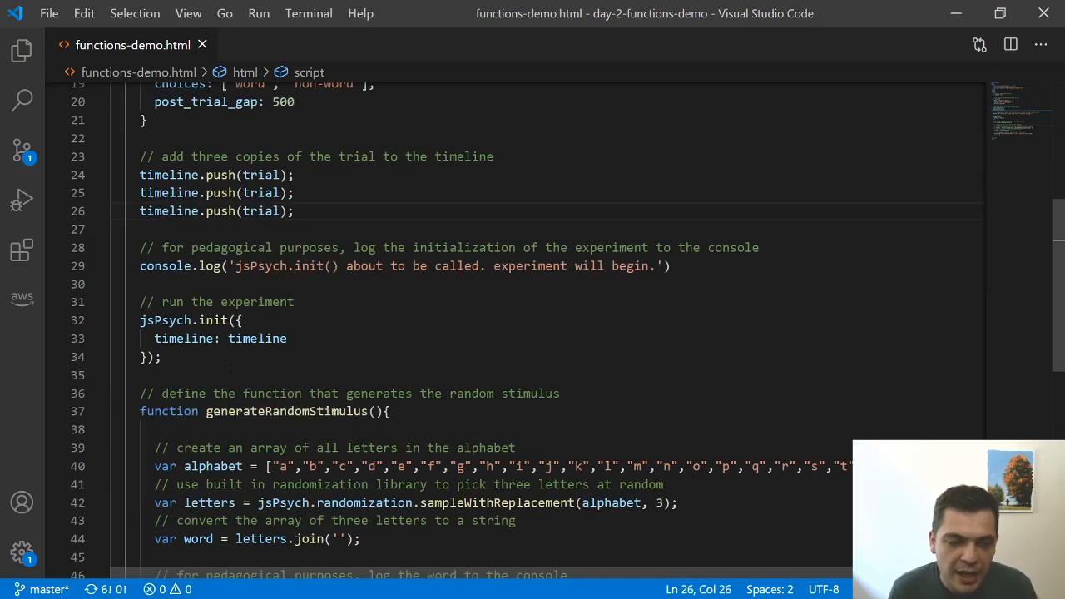
{"action": "left_click_drag", "start_coordinate": [140, 320], "coordinate": [161, 357]}
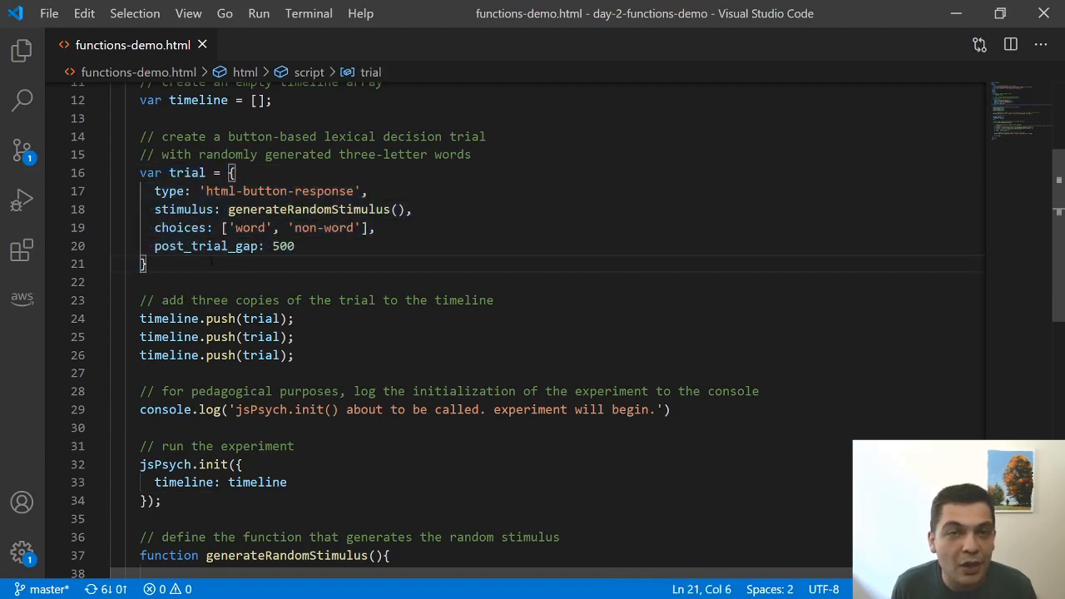
{"action": "left_click", "coordinate": [192, 338]}
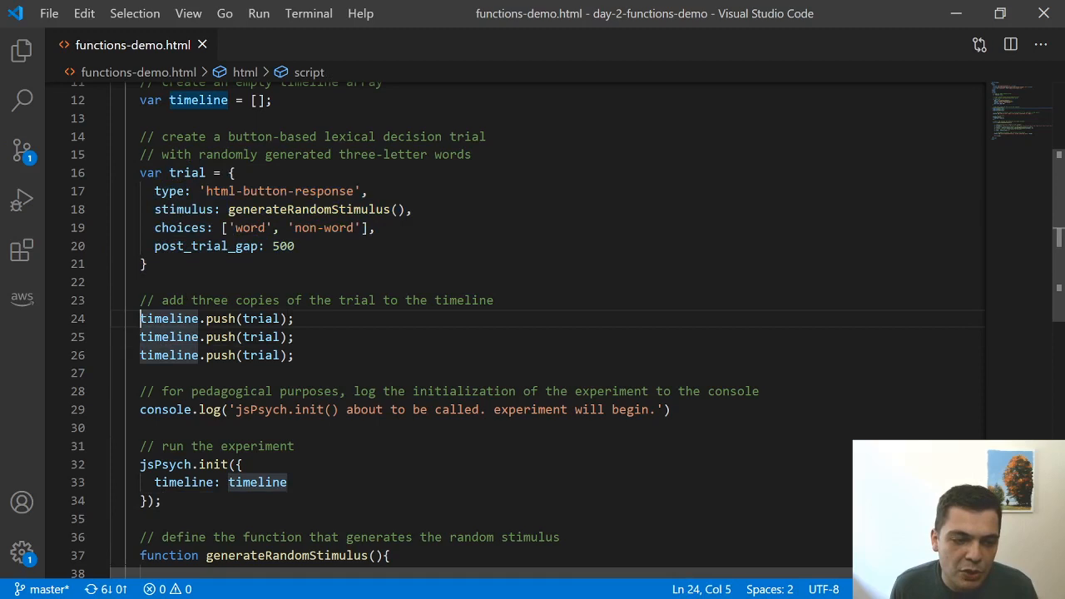
{"action": "double_click", "coordinate": [318, 209]}
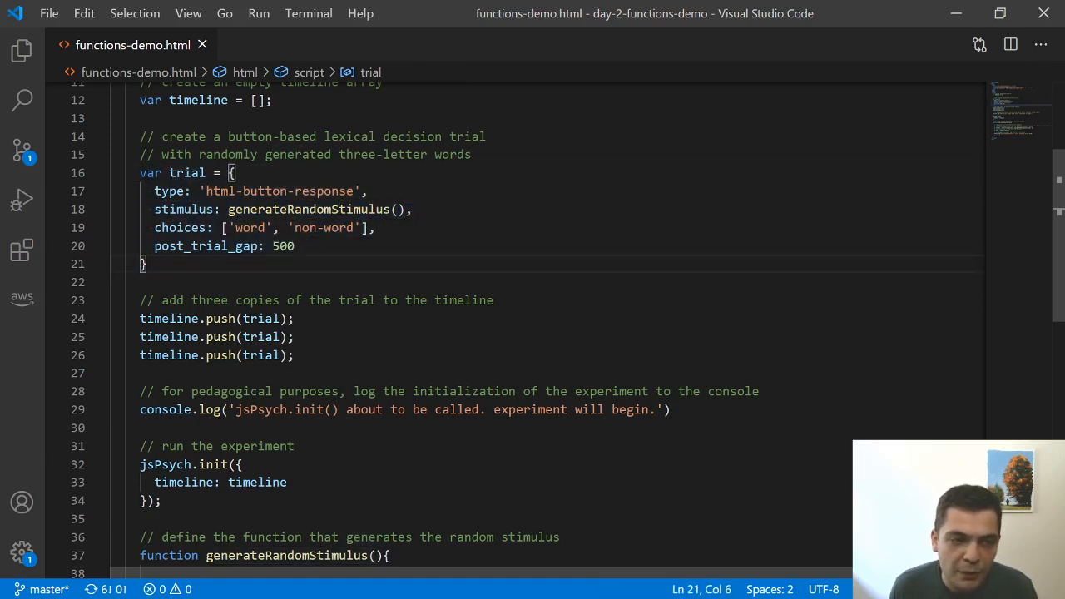
{"action": "left_click", "coordinate": [229, 209]}
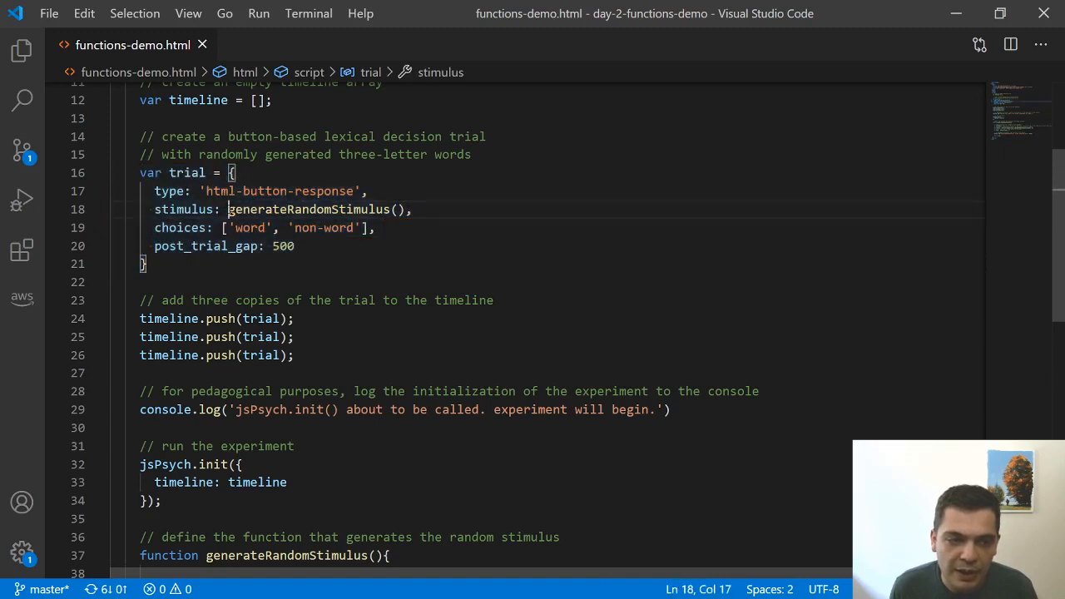
{"action": "left_click_drag", "start_coordinate": [230, 208], "coordinate": [408, 209]}
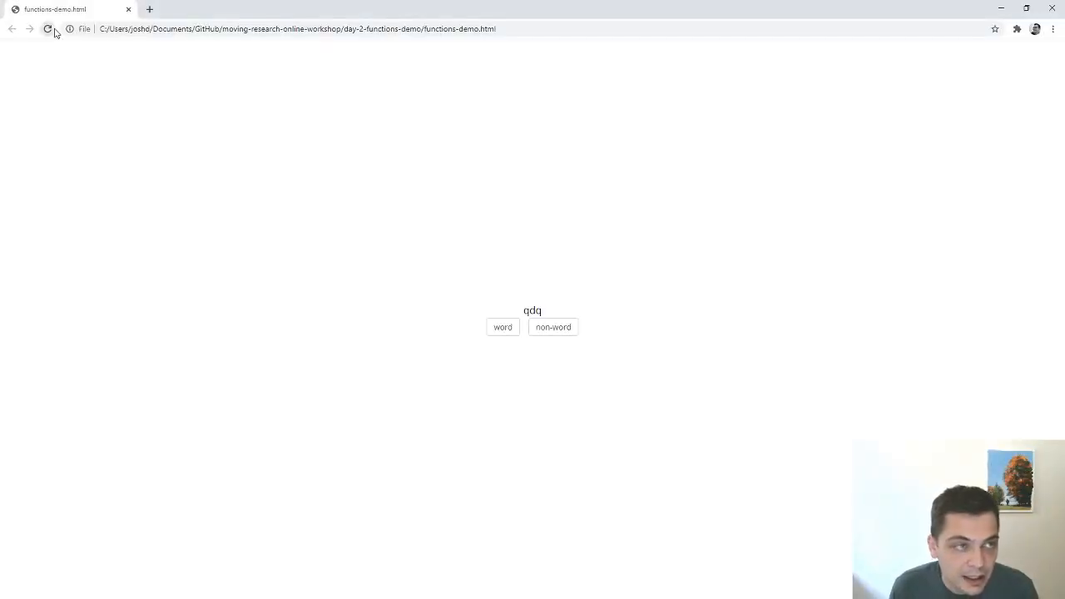
{"action": "mouse_move", "coordinate": [559, 340]}
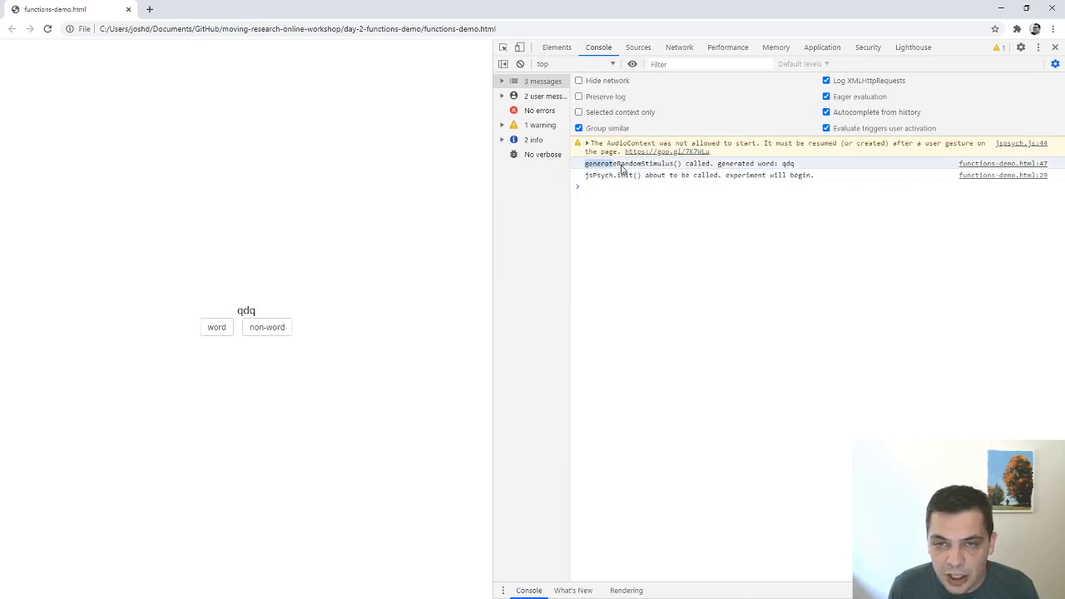
{"action": "mouse_move", "coordinate": [766, 169]}
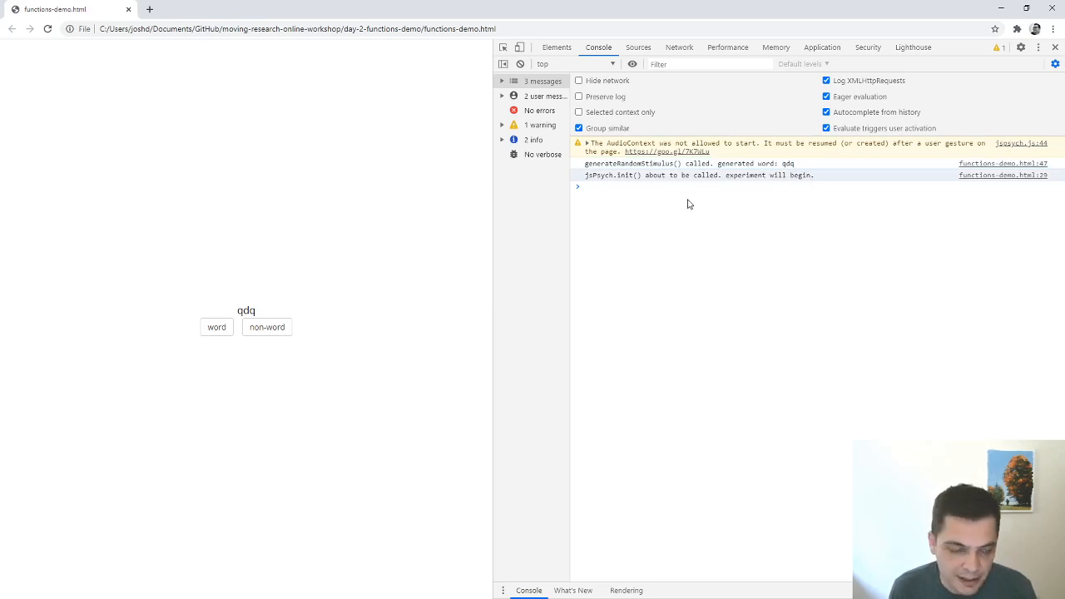
- Change stimulus from generateRandomStimulus() to generateRandomStimulus, without parentheses
{"action": "key", "text": "alt+tab"}
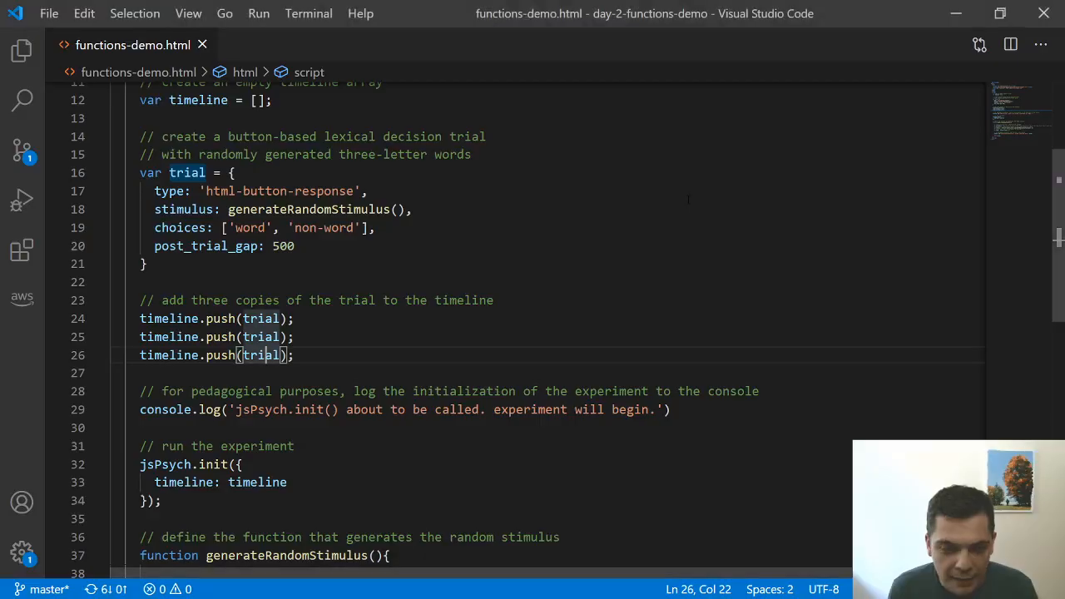
{"action": "left_click", "coordinate": [294, 246]}
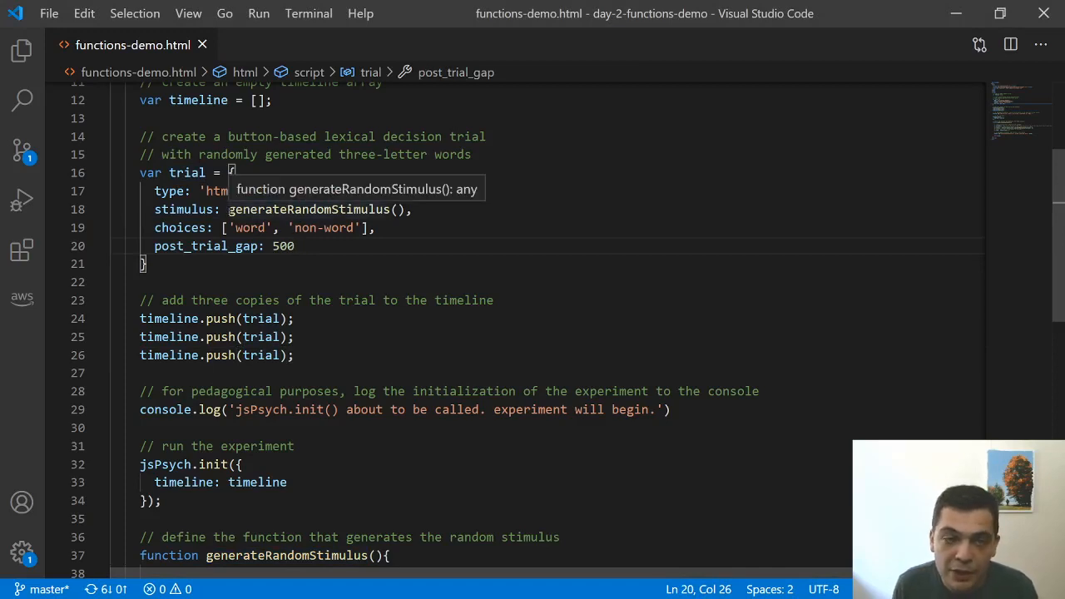
{"action": "left_click", "coordinate": [219, 208]}
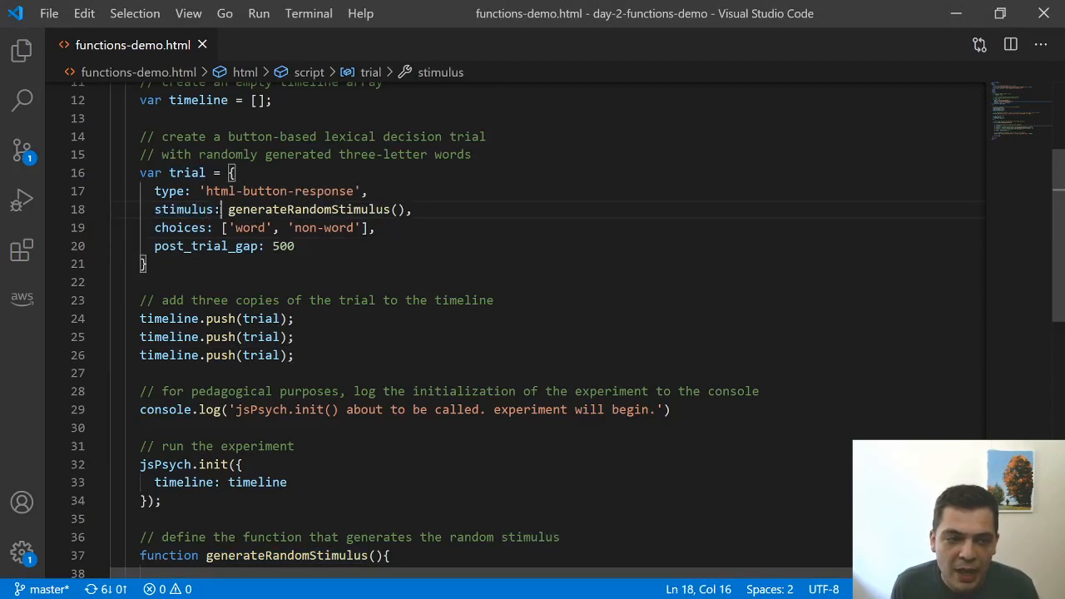
{"action": "left_click_drag", "start_coordinate": [230, 210], "coordinate": [411, 210]}
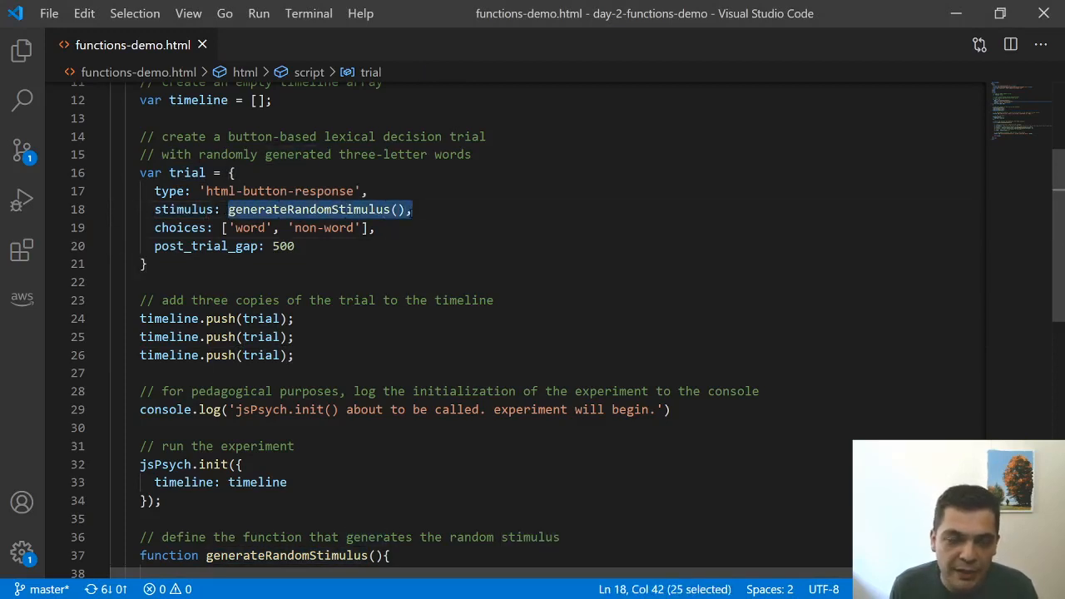
{"action": "left_click", "coordinate": [376, 227]}
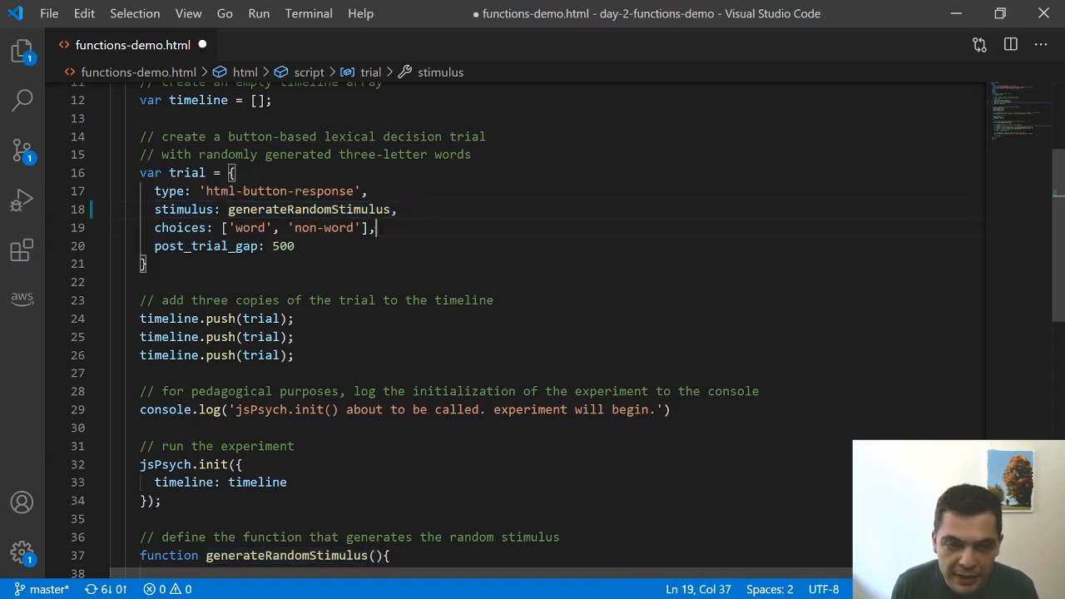
{"action": "double_click", "coordinate": [310, 209]}
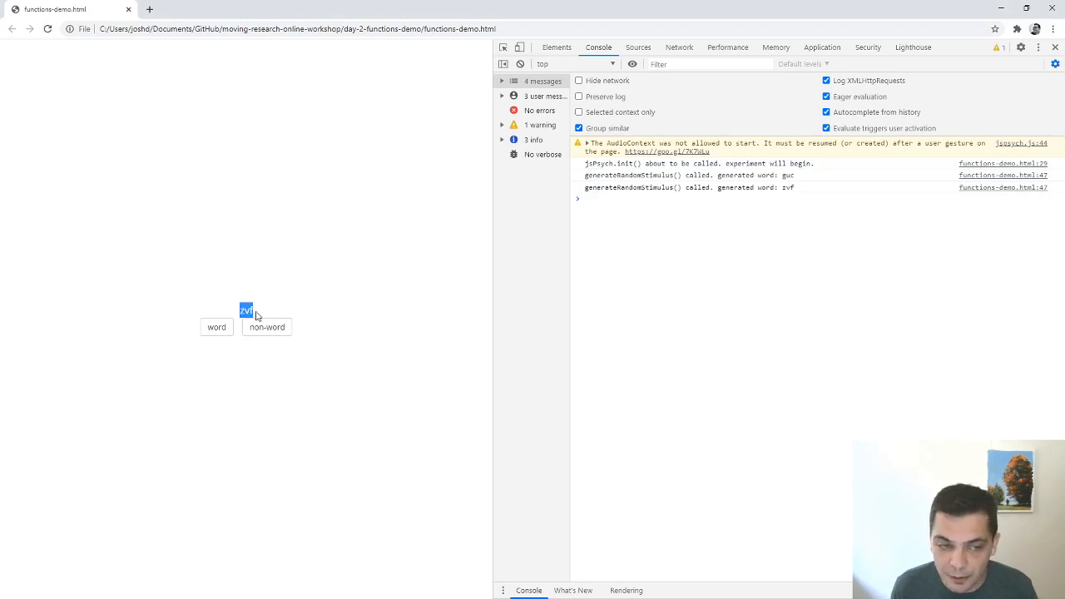
- Answer the 'zvf' trial and check the console's separately logged generations
{"action": "left_click", "coordinate": [267, 327]}
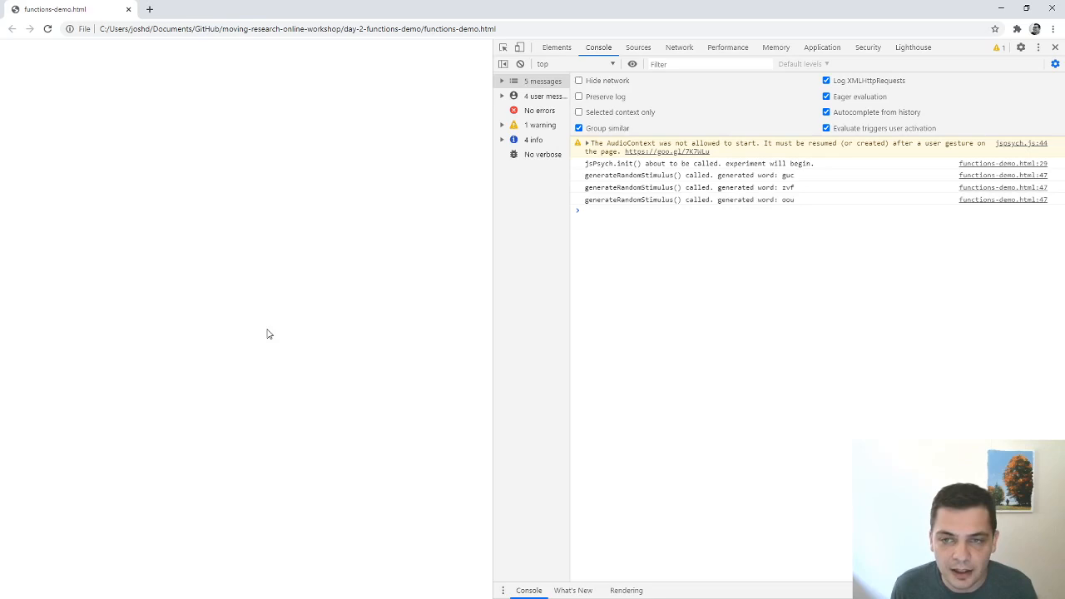
{"action": "mouse_move", "coordinate": [653, 196]}
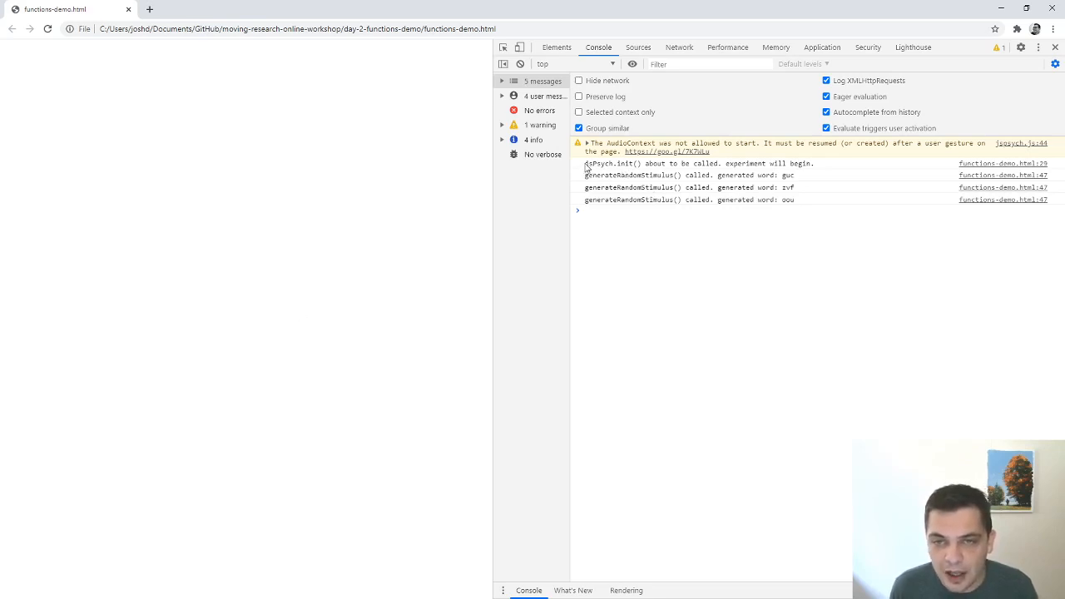
{"action": "left_click", "coordinate": [686, 163]}
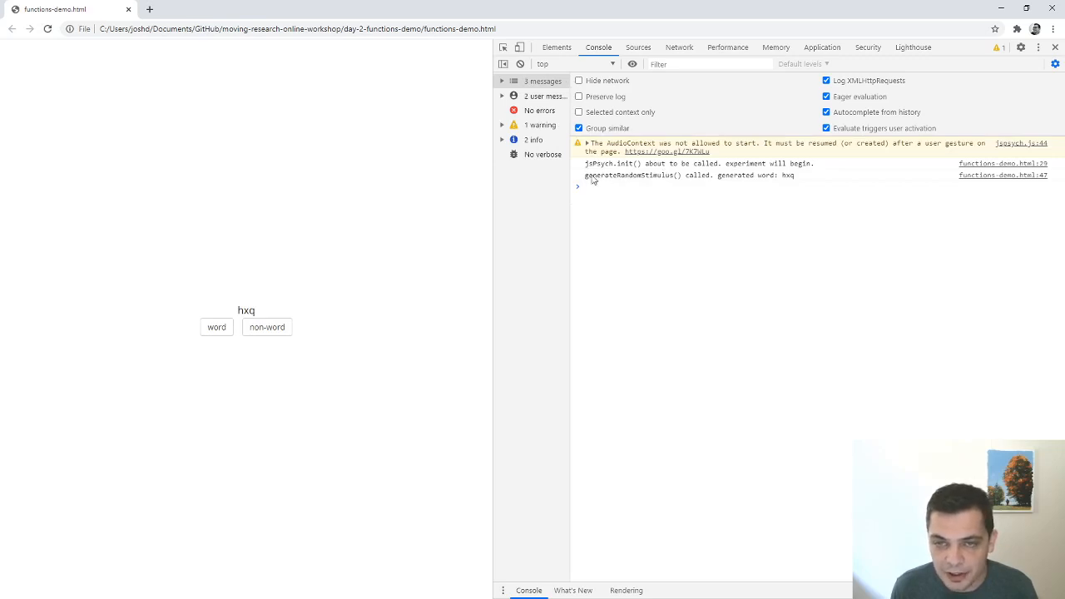
{"action": "mouse_move", "coordinate": [792, 182]}
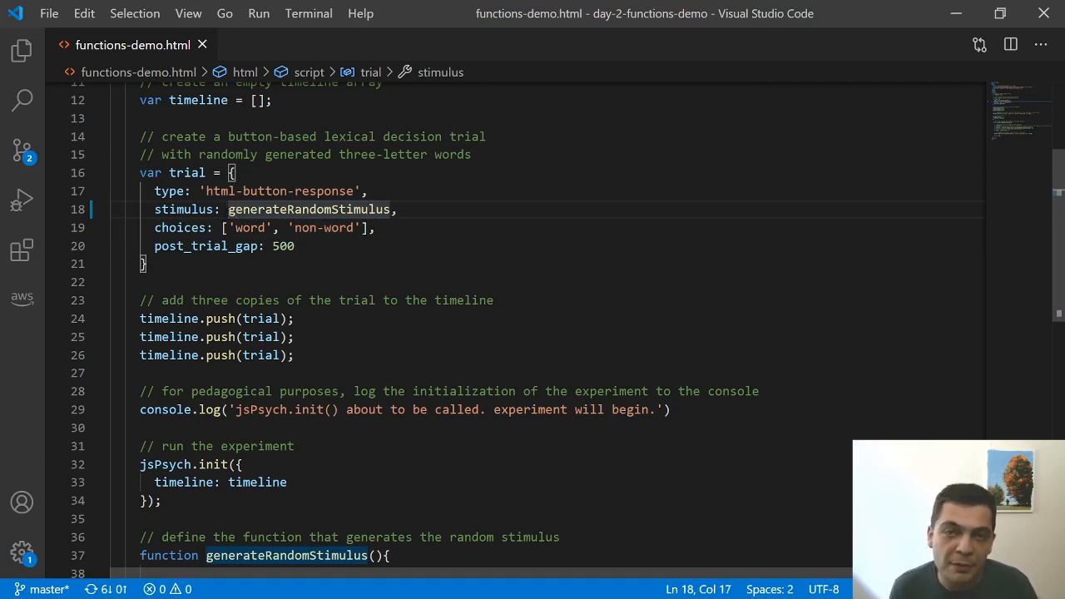
{"action": "double_click", "coordinate": [308, 209]}
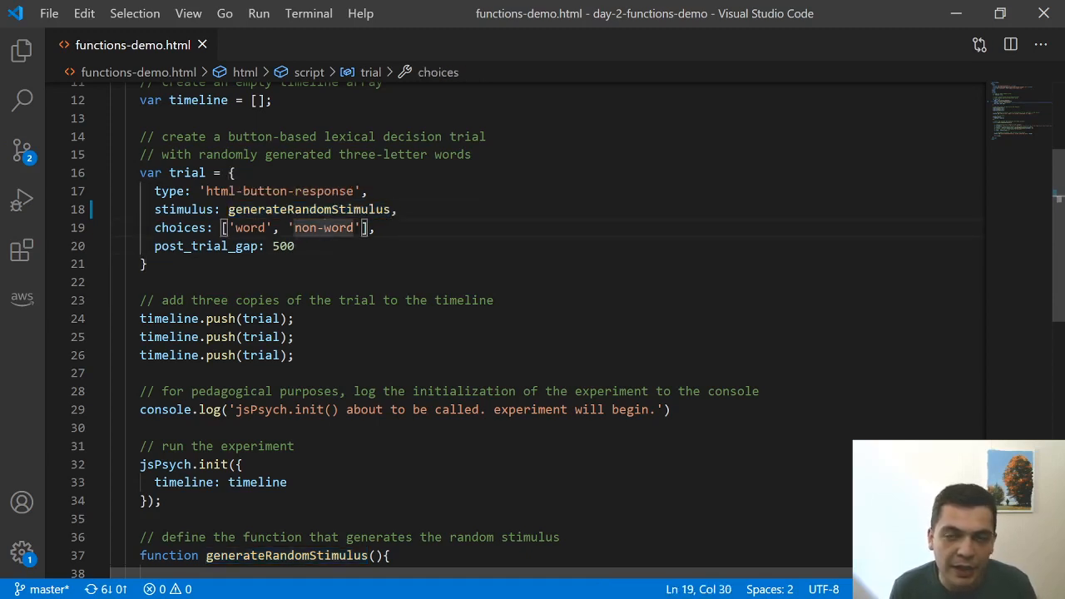
{"action": "double_click", "coordinate": [311, 209]}
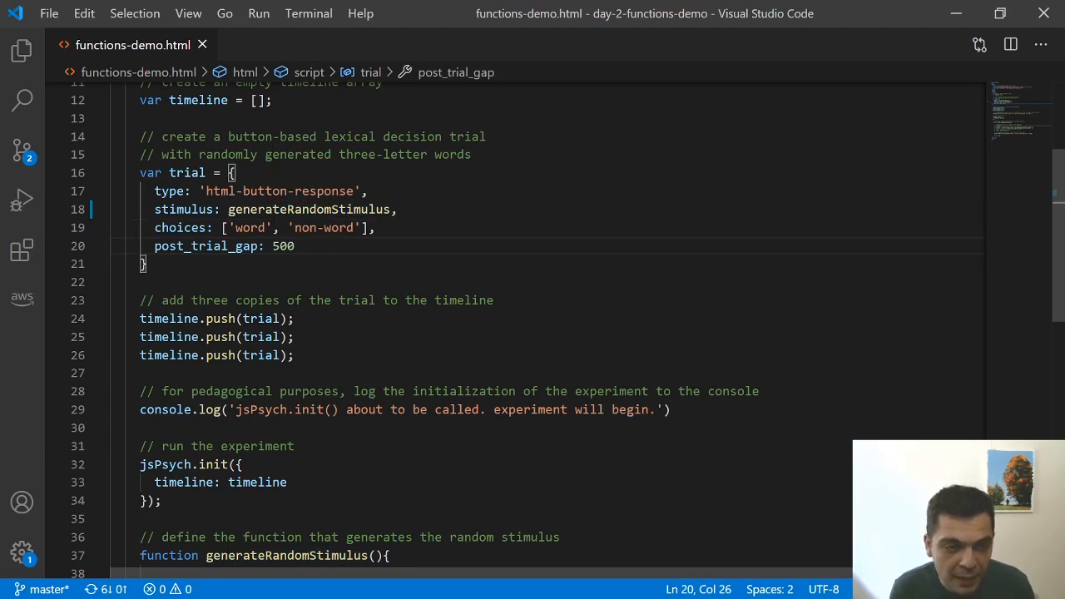
{"action": "double_click", "coordinate": [308, 209]}
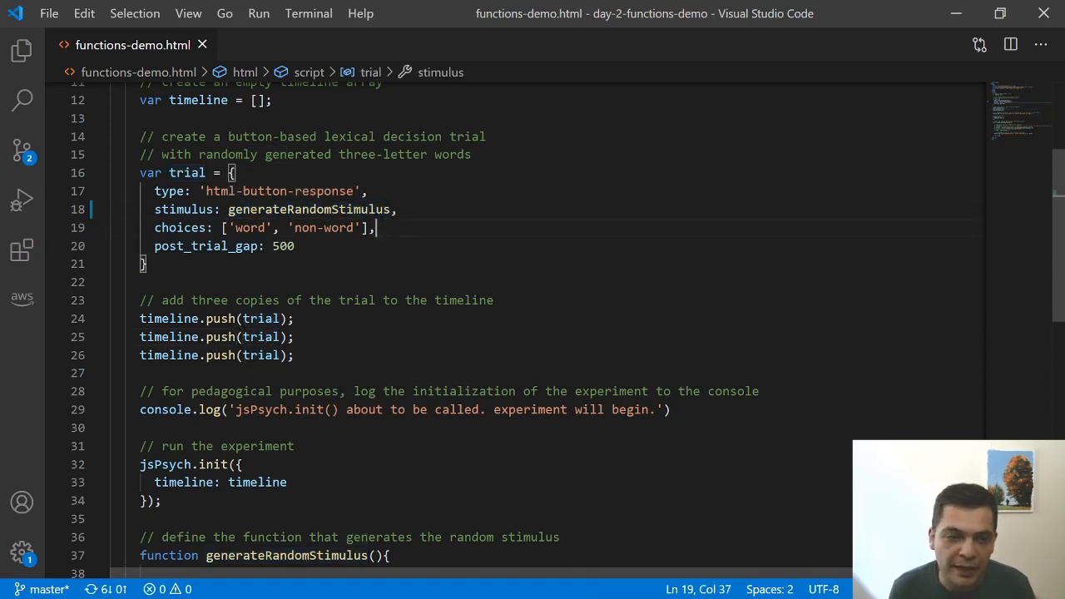
{"action": "double_click", "coordinate": [311, 209]}
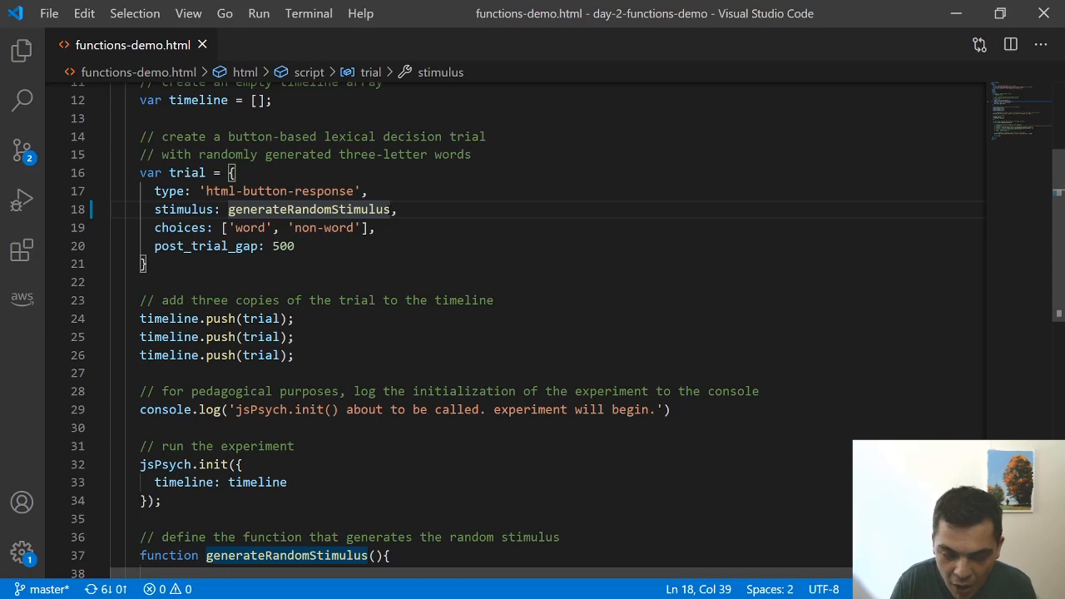
{"action": "type", "text": "()"}
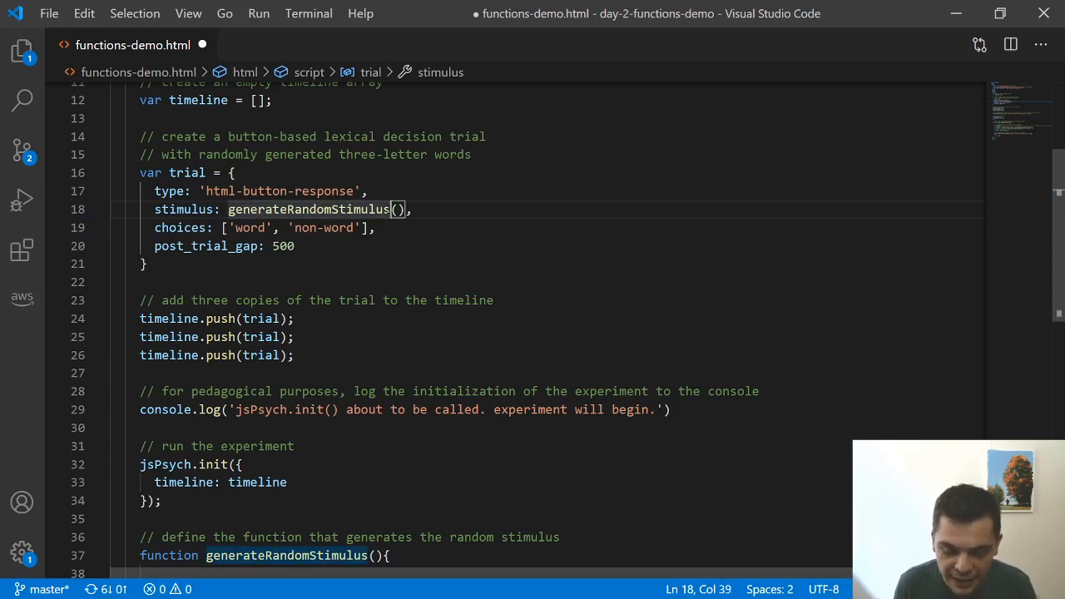
{"action": "key", "text": "Backspace"}
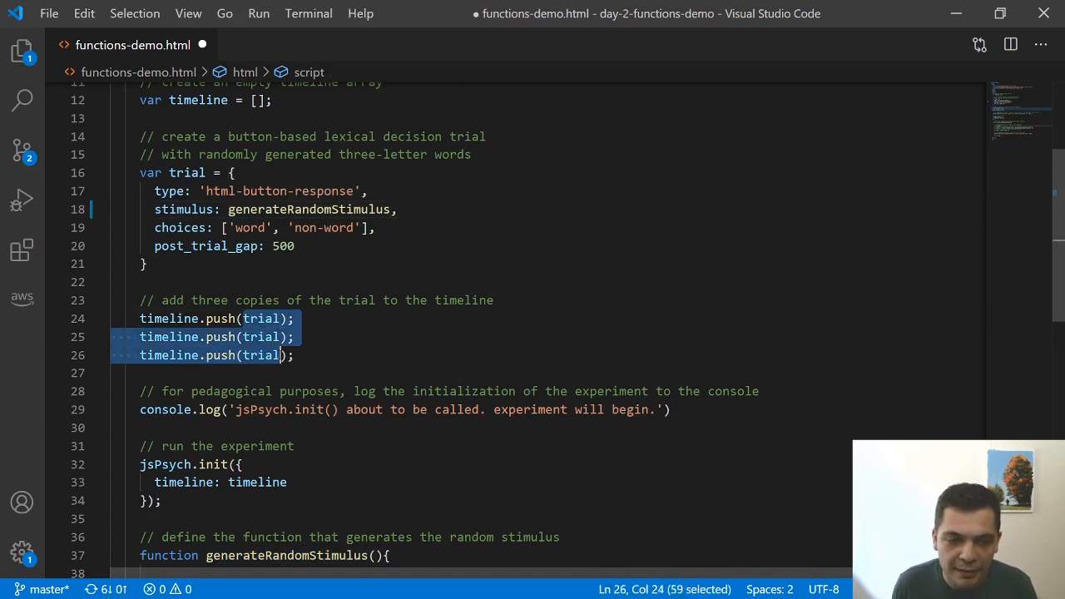
{"action": "left_click", "coordinate": [294, 355]}
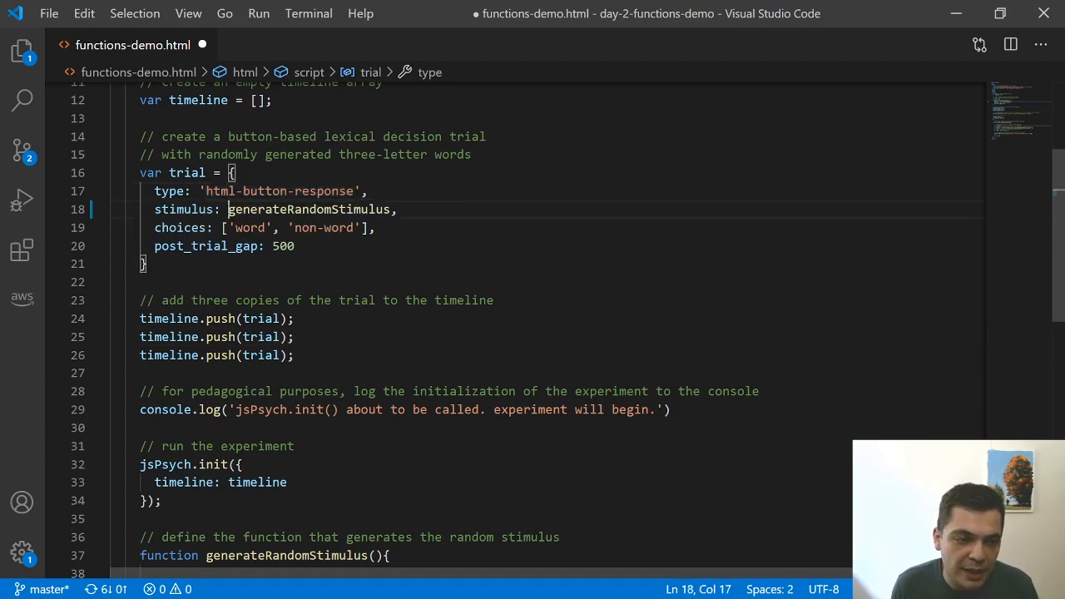
{"action": "double_click", "coordinate": [308, 209]}
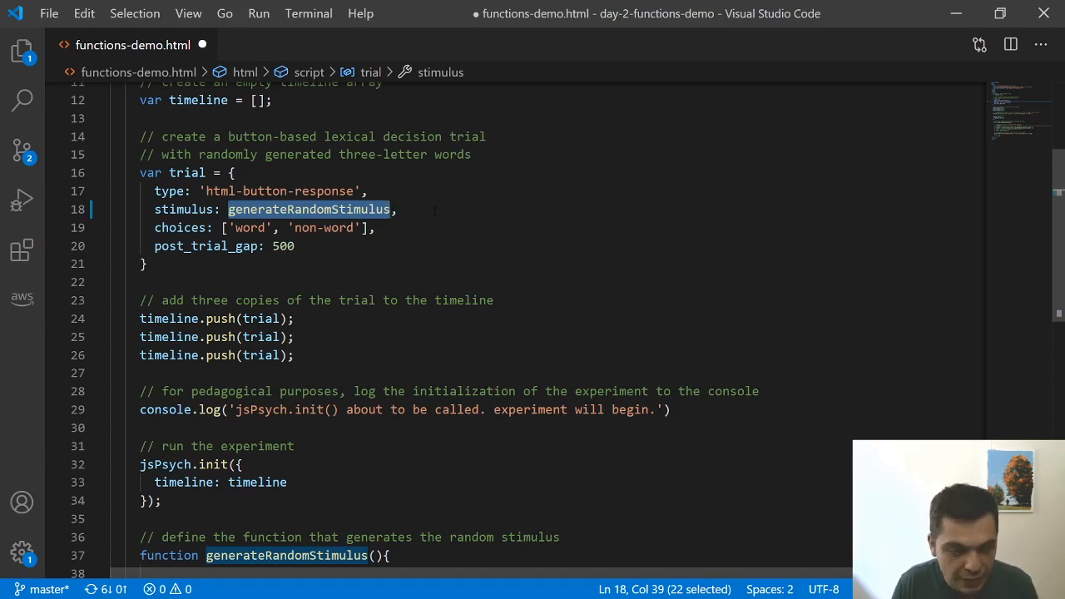
- Type function(){ on the stimulus line, then select the random word generation code
{"action": "type", "text": "function(),"}
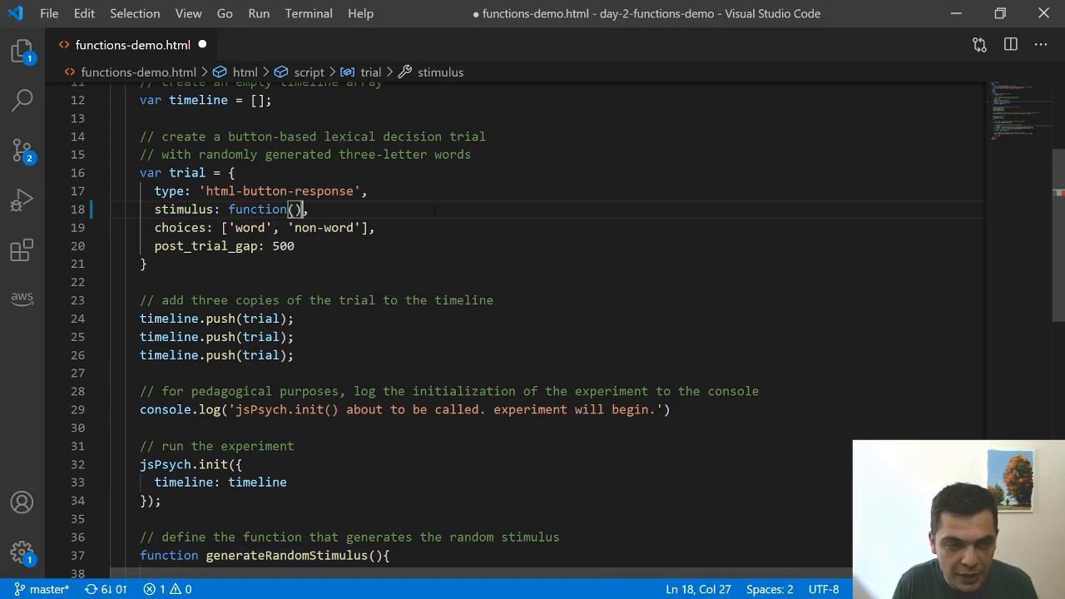
{"action": "type", "text": "{"}
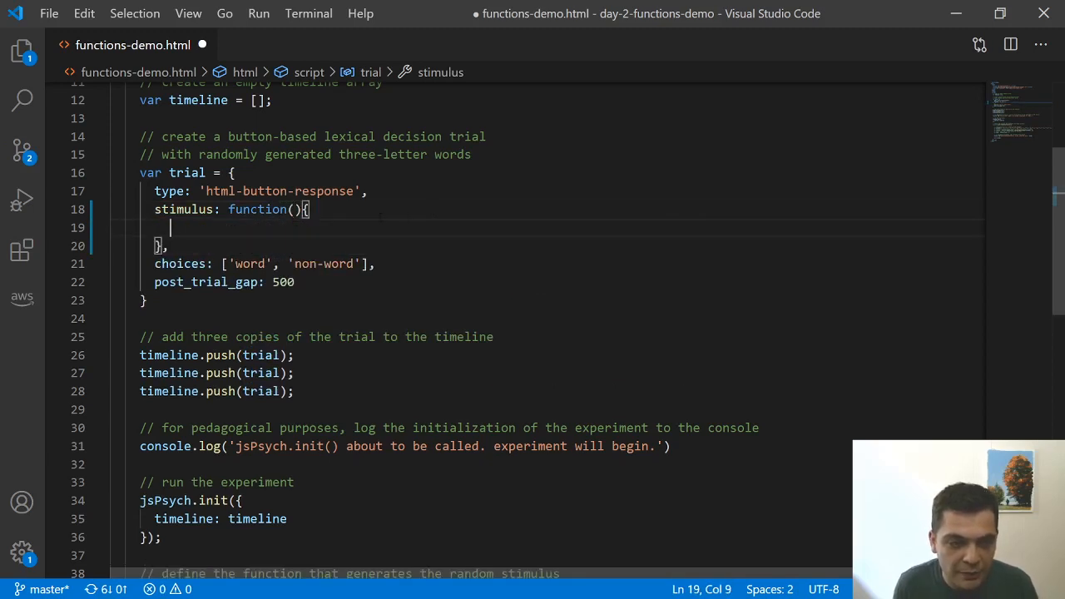
{"action": "left_click_drag", "start_coordinate": [230, 209], "coordinate": [163, 245]}
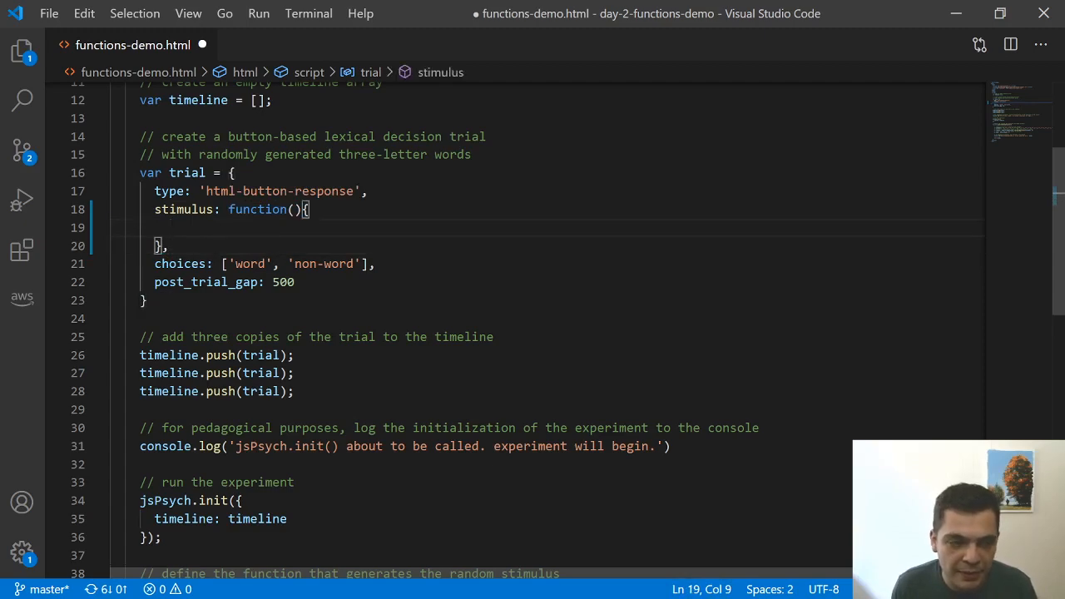
{"action": "scroll", "scroll_direction": "down", "scroll_amount": 3}
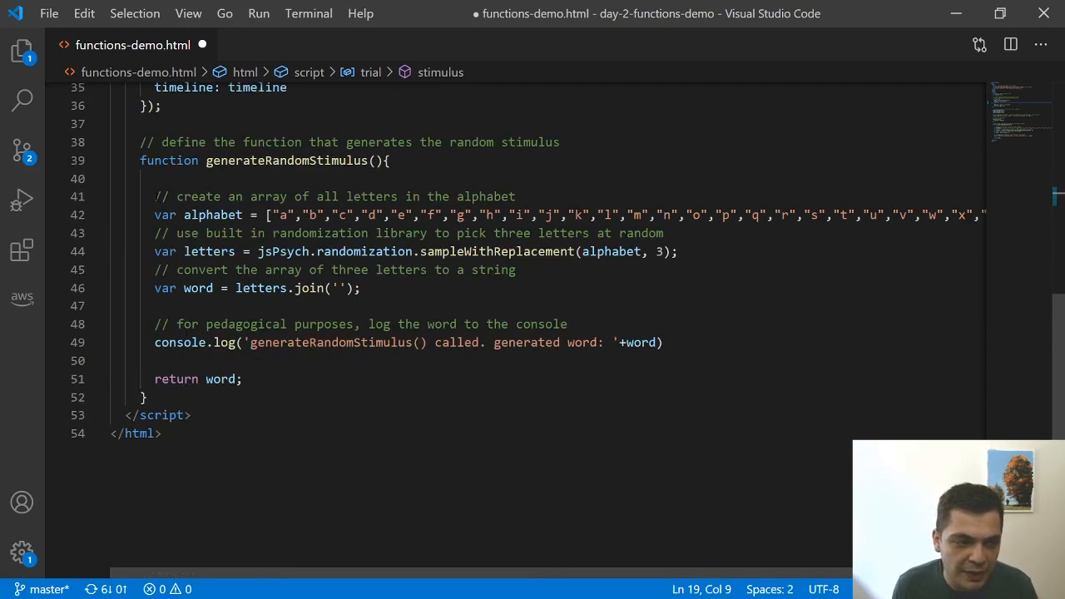
{"action": "left_click_drag", "start_coordinate": [155, 196], "coordinate": [242, 379]}
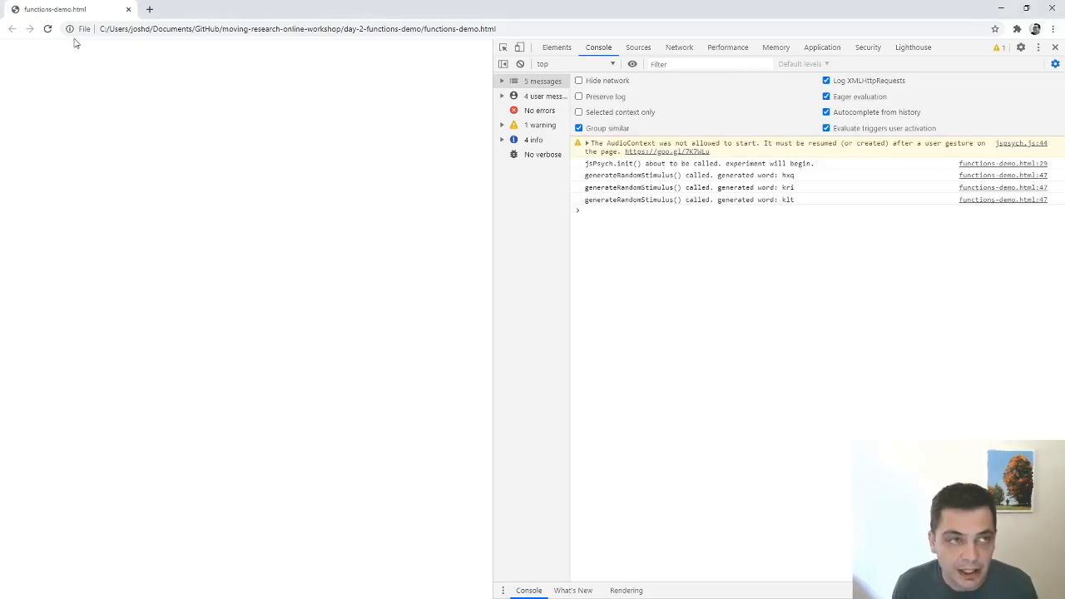
{"action": "mouse_move", "coordinate": [48, 28]}
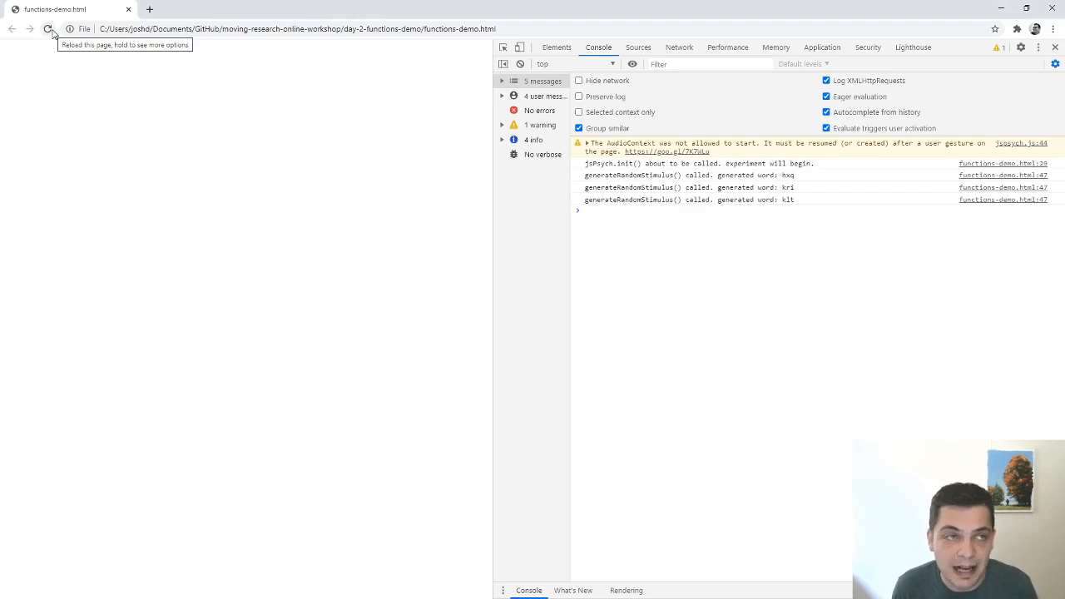
- Reload the experiment and answer non-word on the 'xvs' trial
{"action": "left_click", "coordinate": [47, 28]}
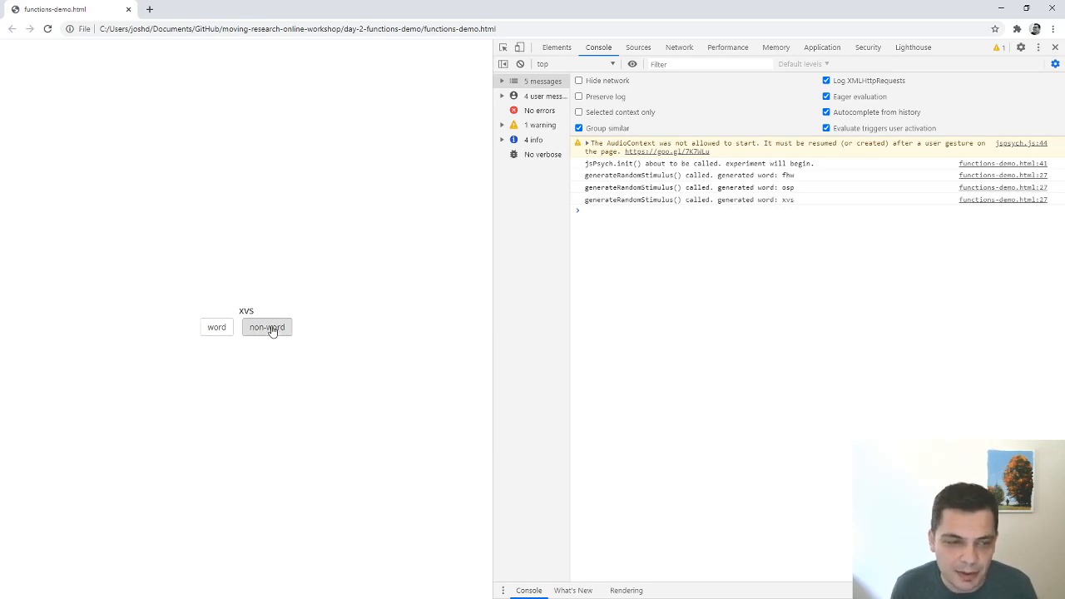
{"action": "left_click", "coordinate": [266, 327]}
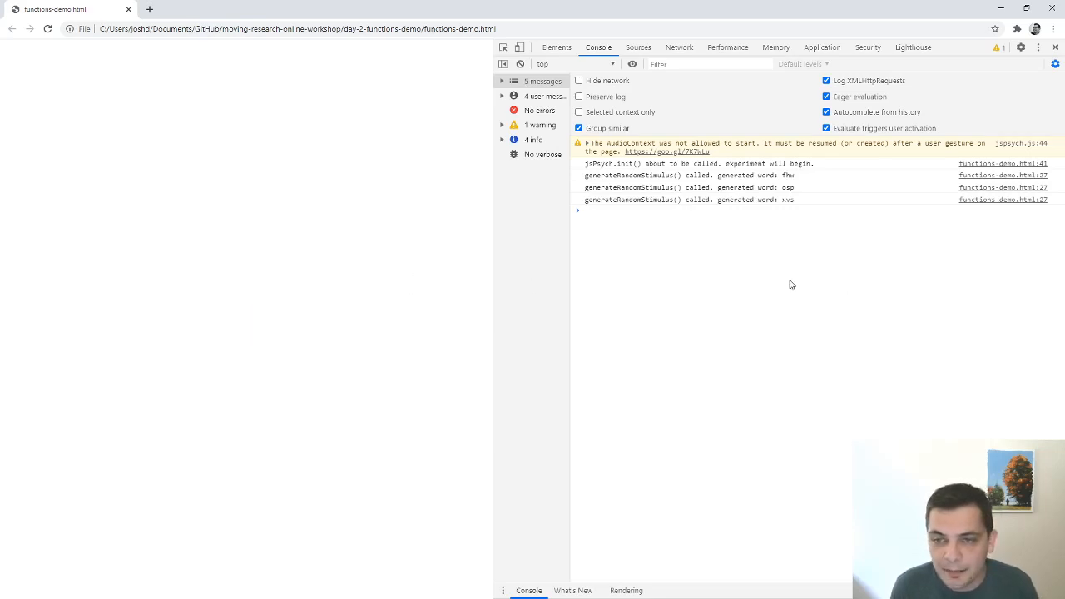